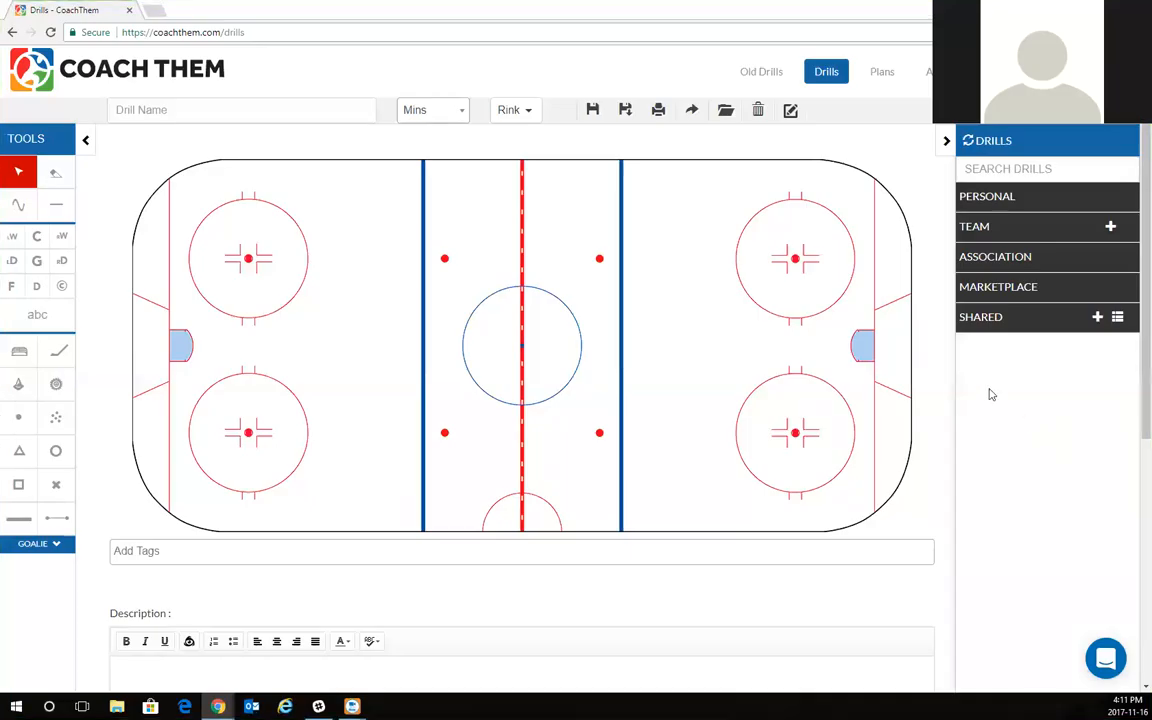
mouse_move(944, 390)
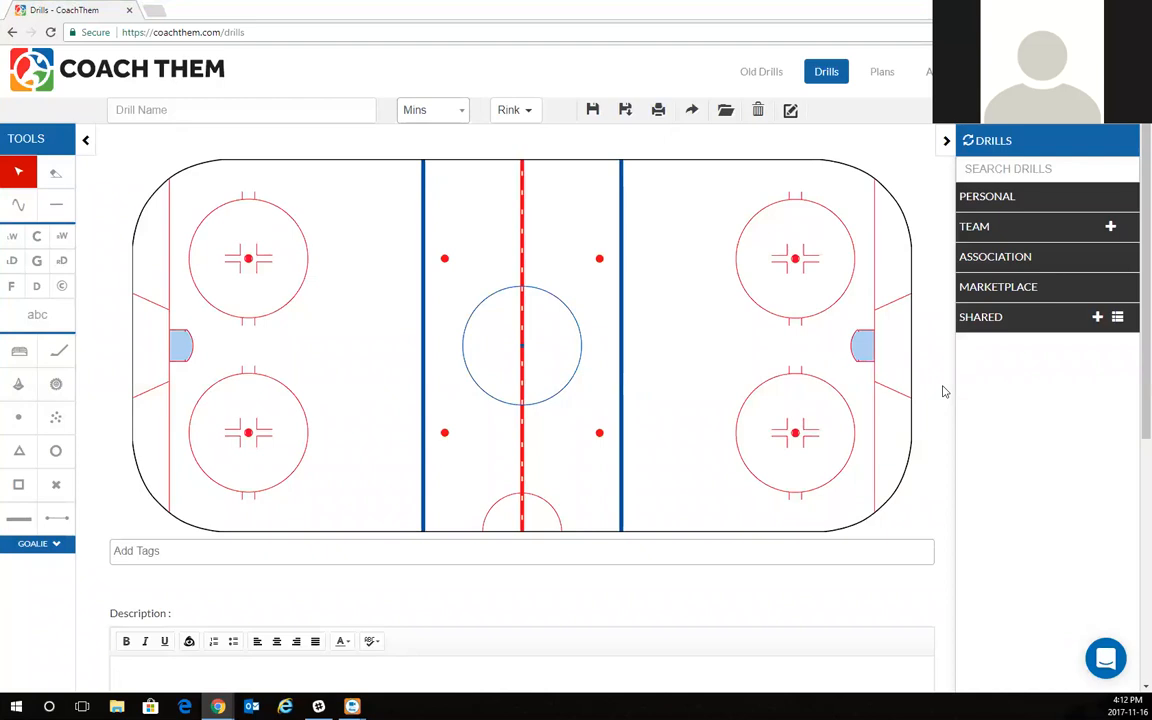
mouse_move(1004, 226)
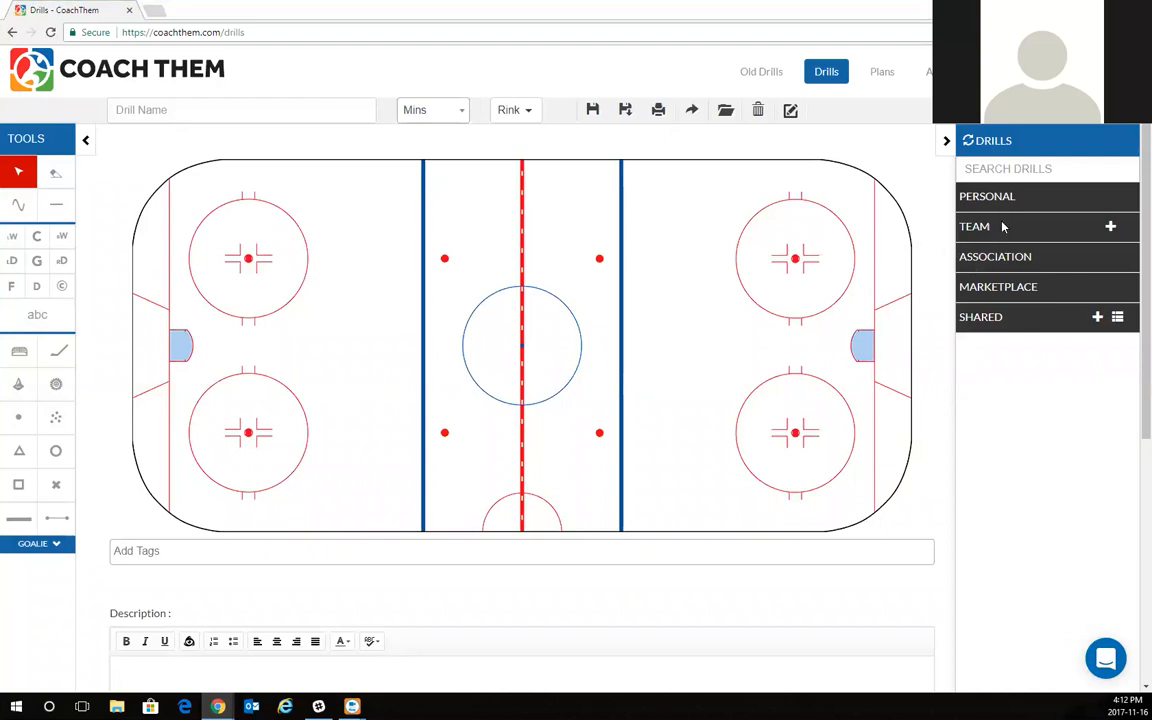
mouse_move(992, 230)
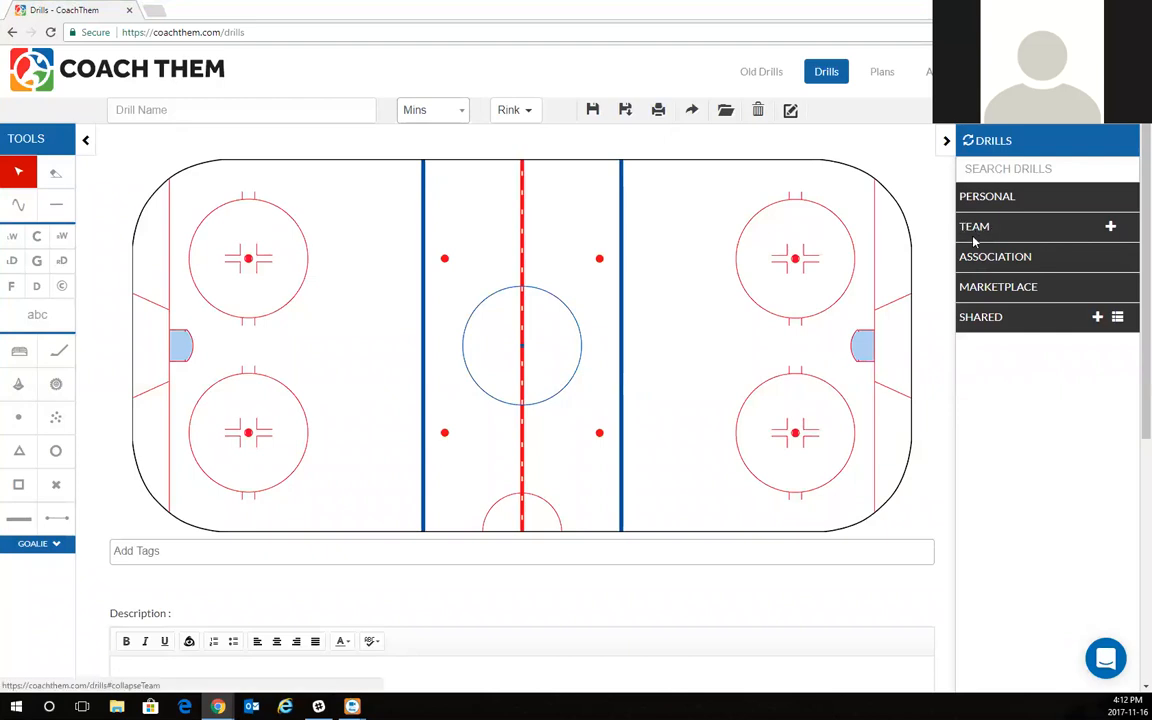
Expand the Team section in the Drills sidebar to show the team drills.
click(974, 226)
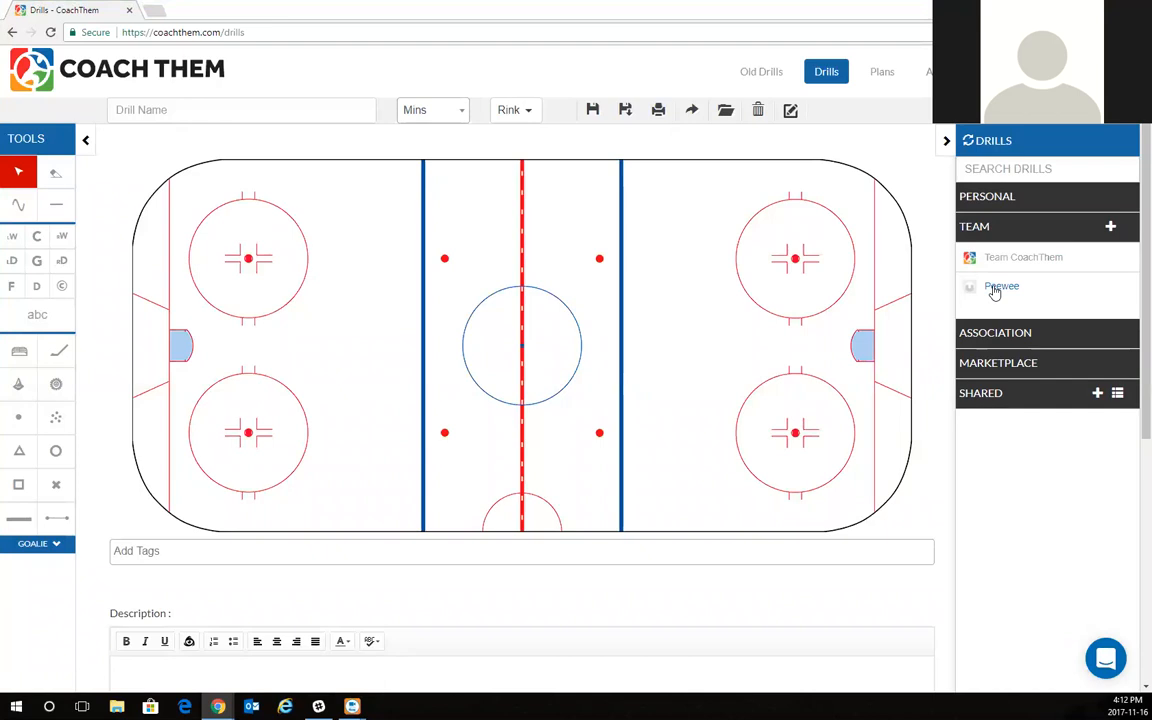
mouse_move(1004, 292)
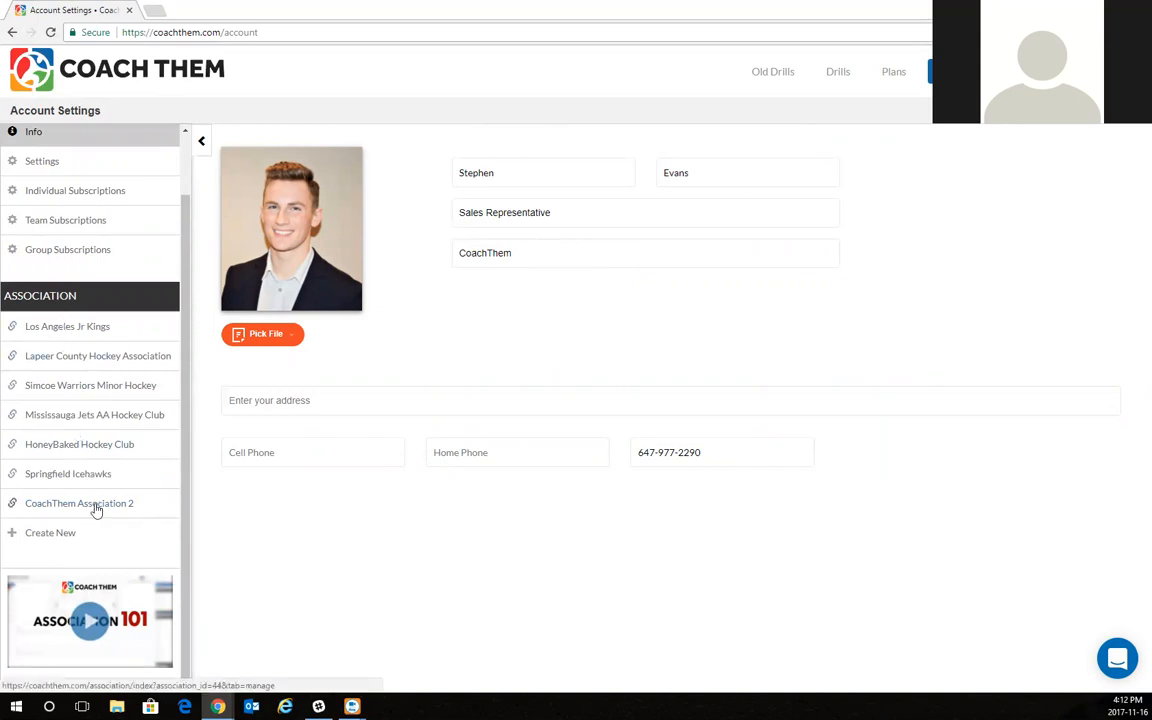
Go into CoachThem Association 2's management page from the Association list.
click(80, 504)
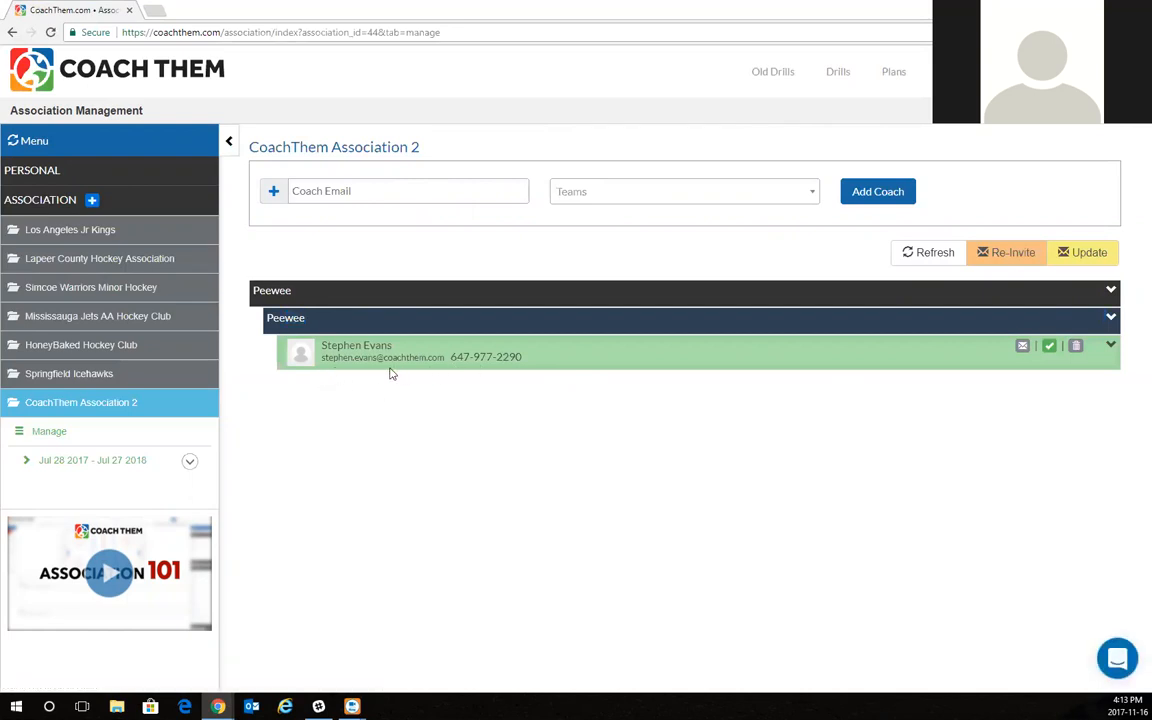
mouse_move(444, 324)
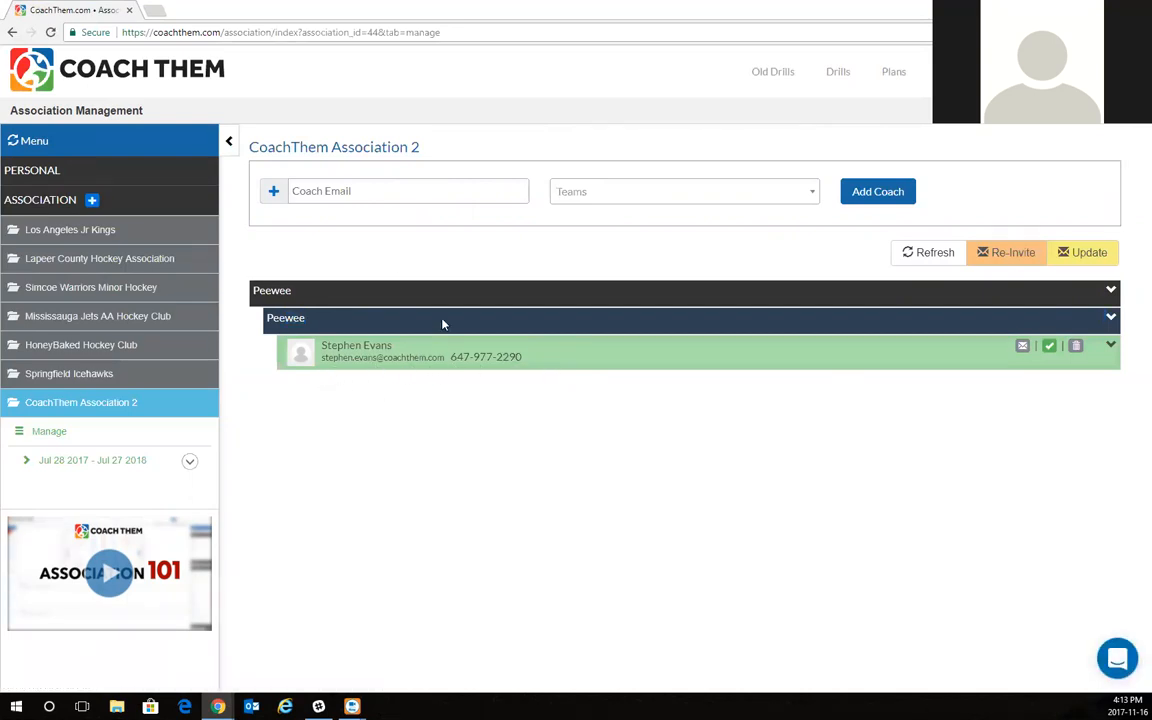
mouse_move(362, 326)
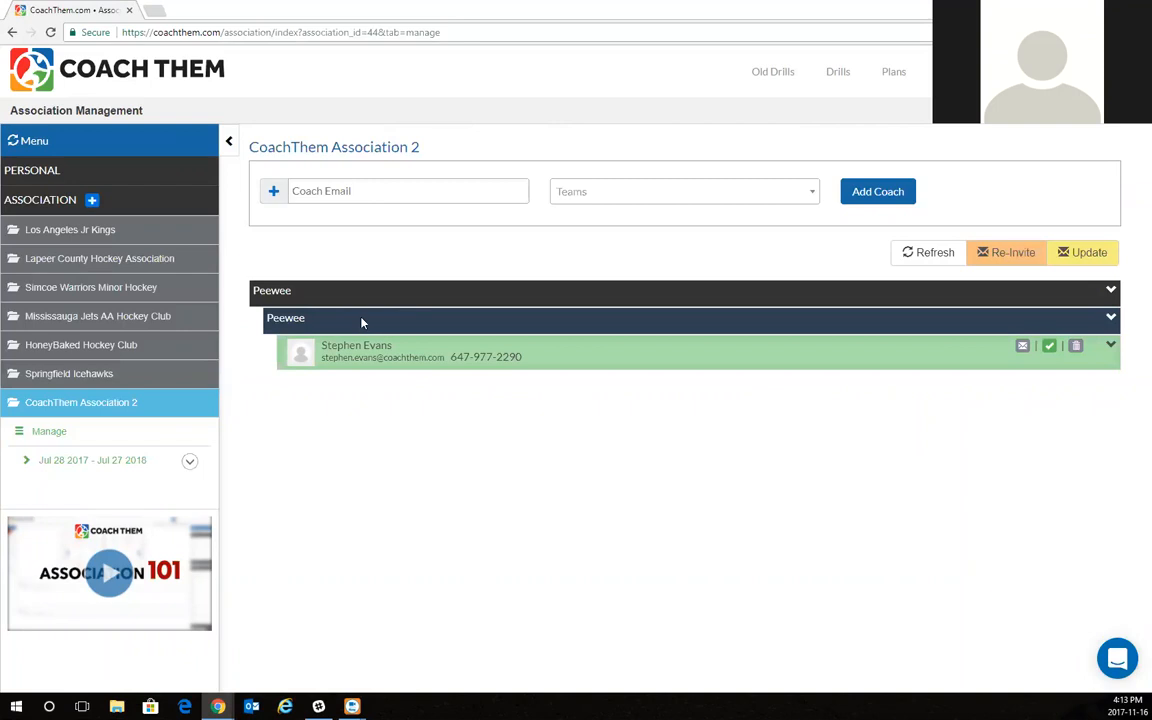
mouse_move(416, 256)
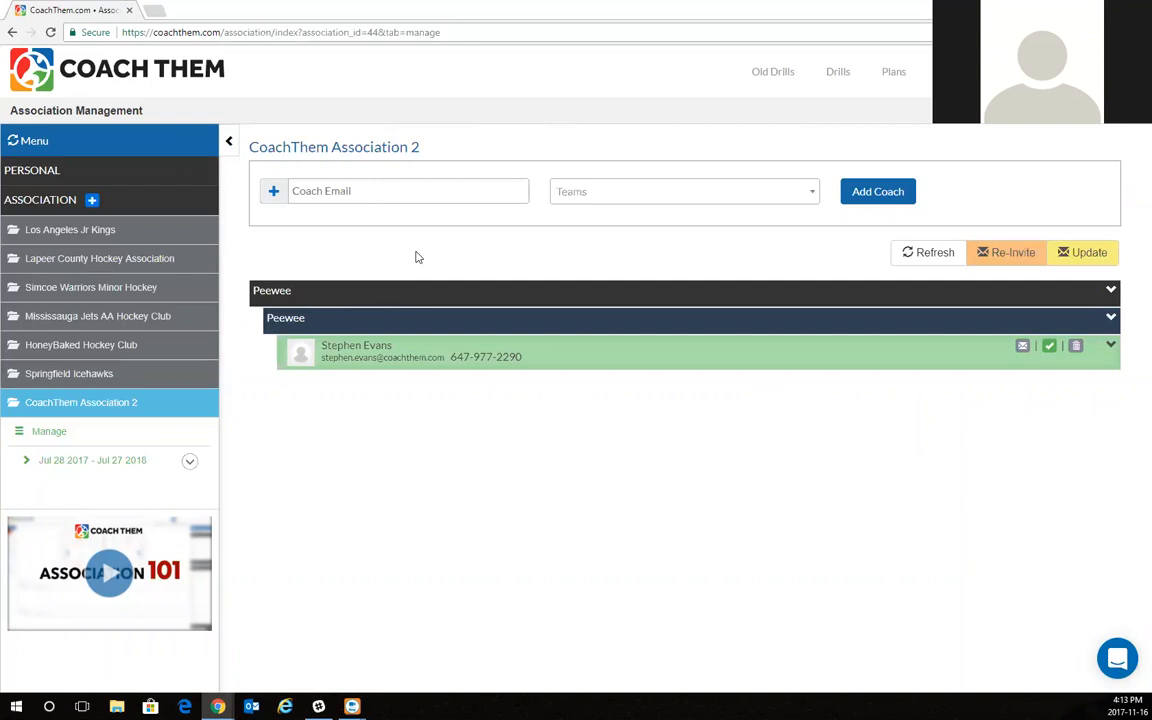
mouse_move(416, 256)
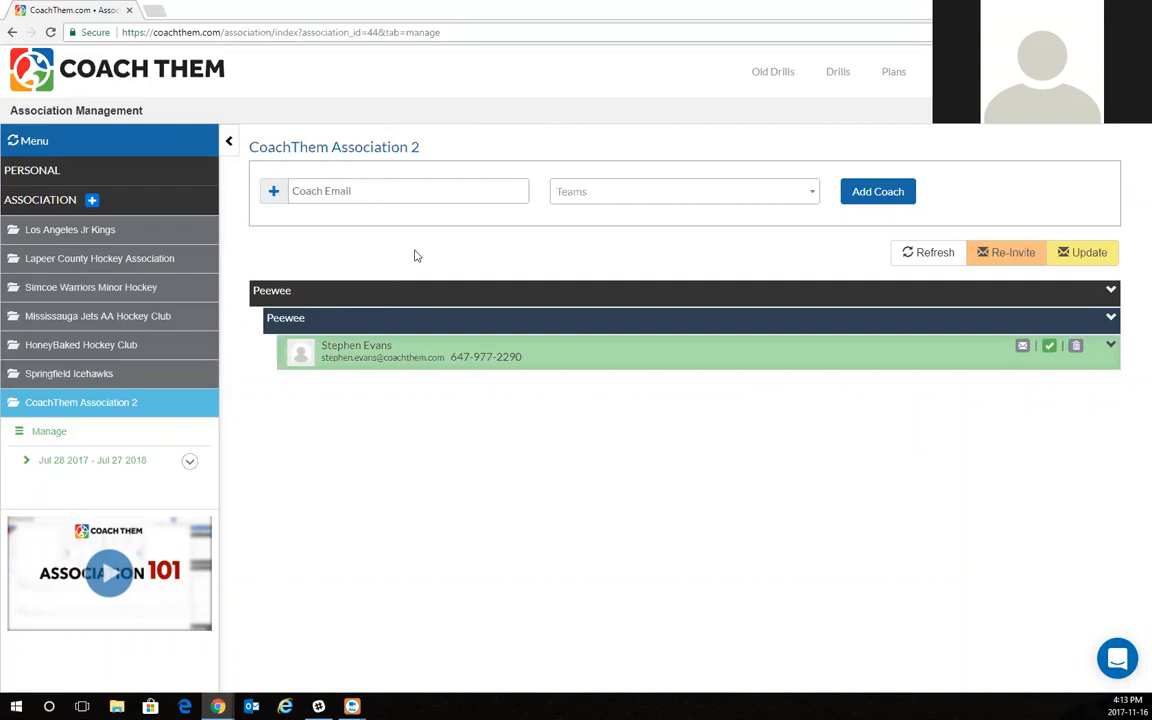
click(408, 192)
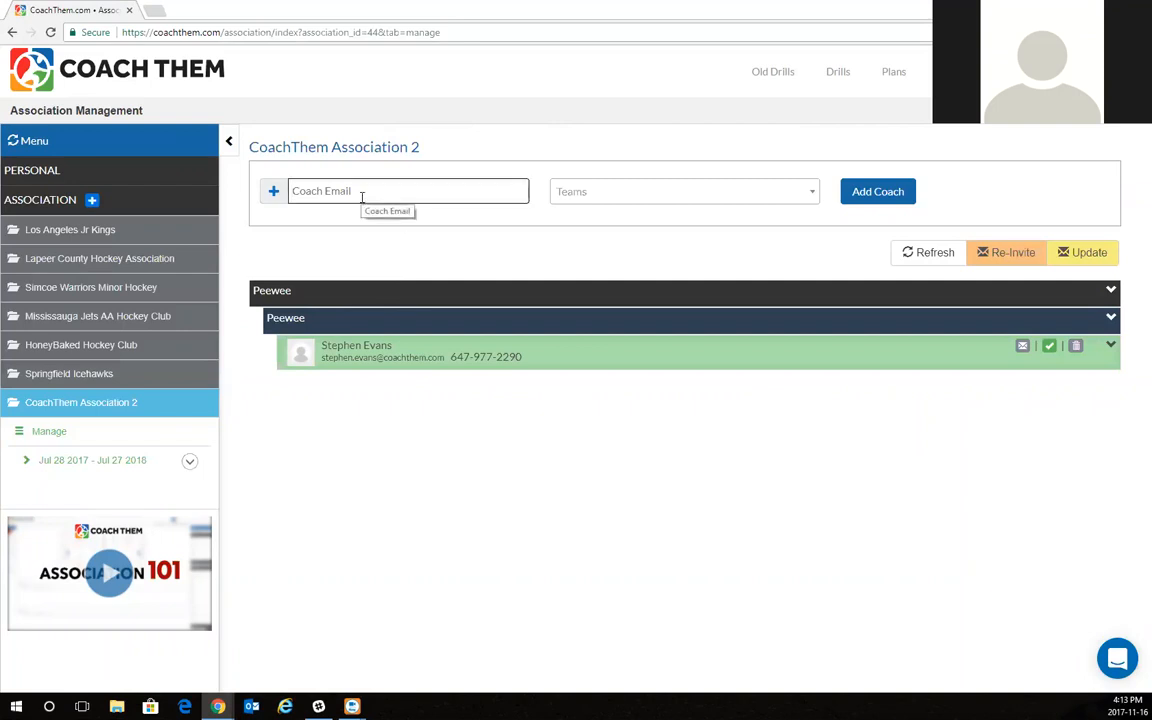
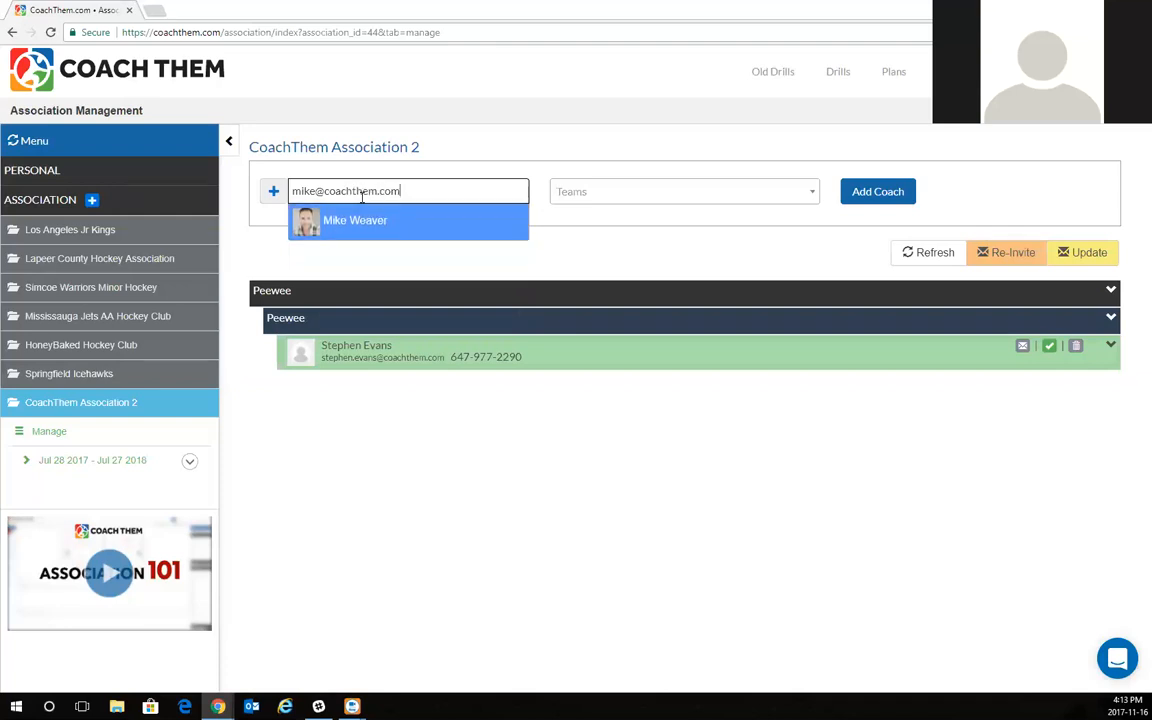
click(356, 220)
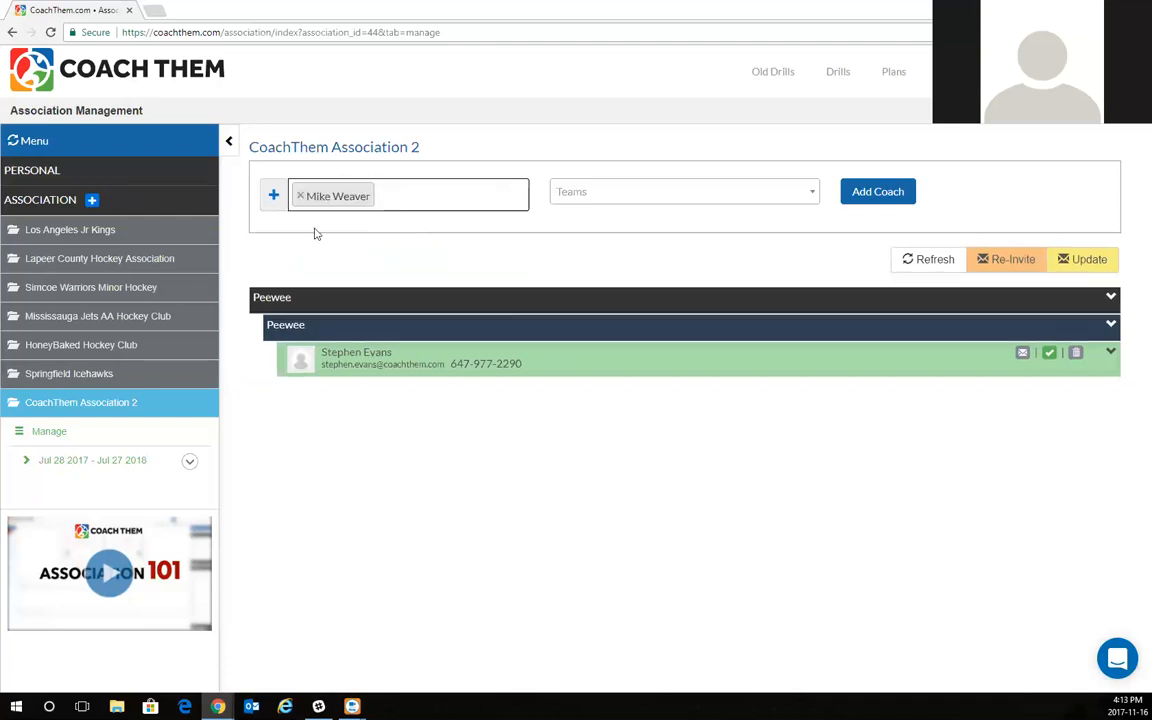
click(450, 196)
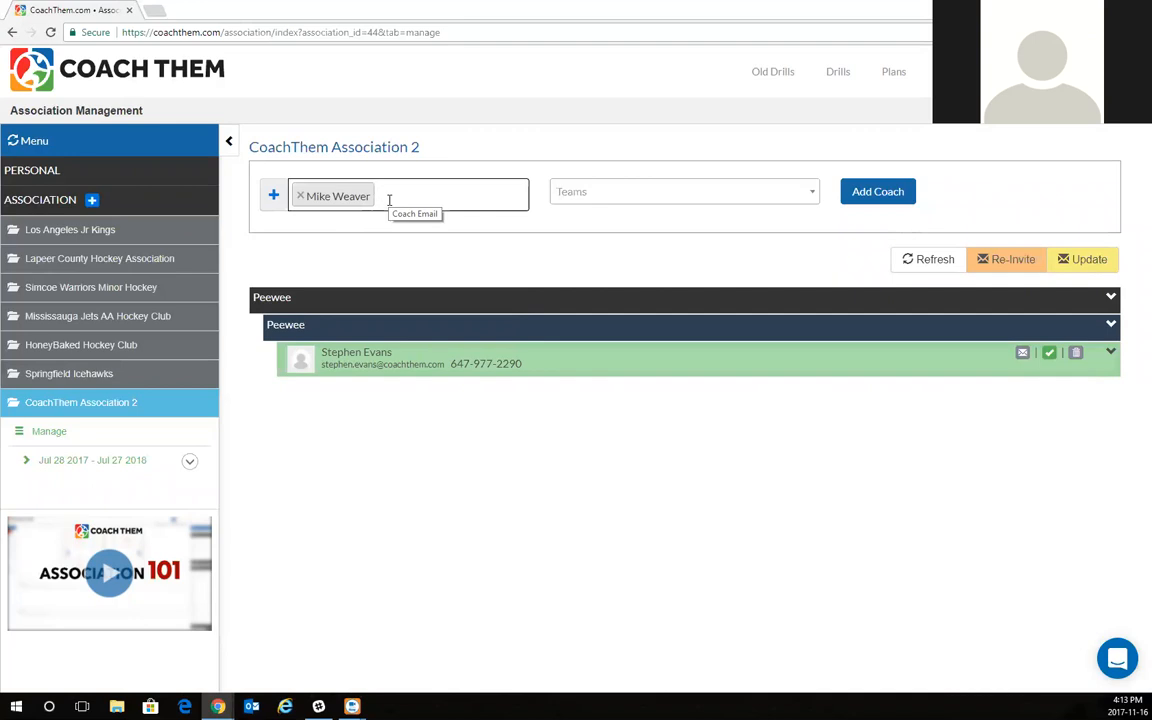
click(684, 192)
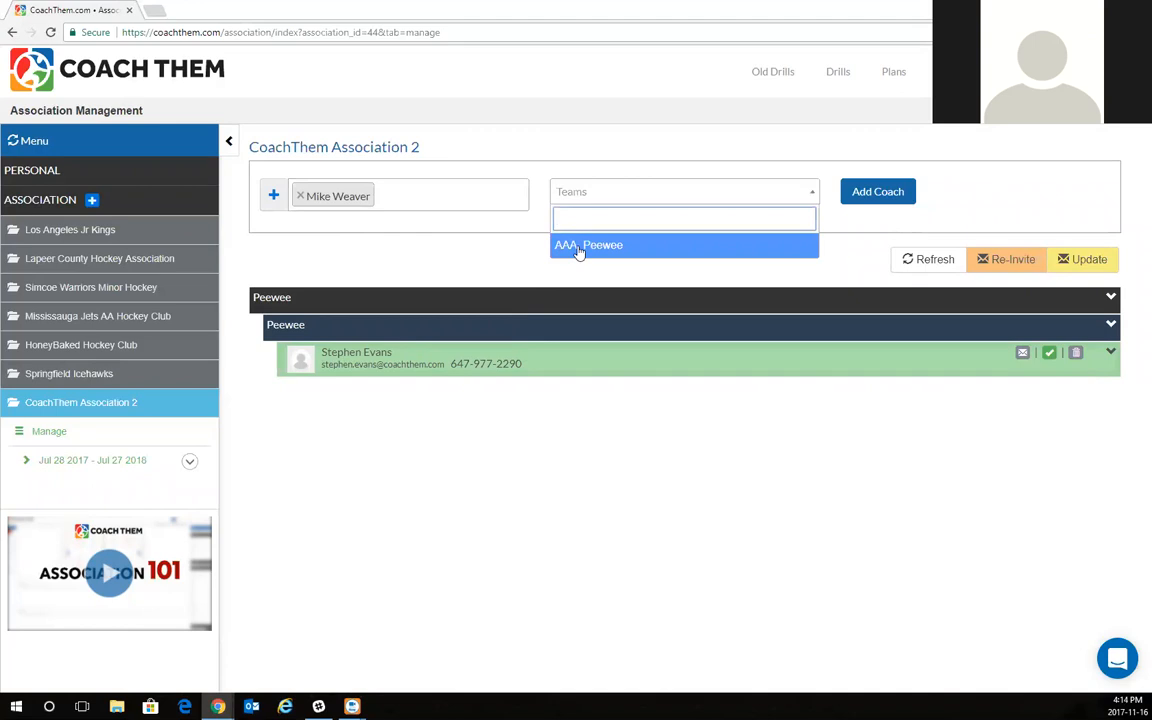
click(588, 244)
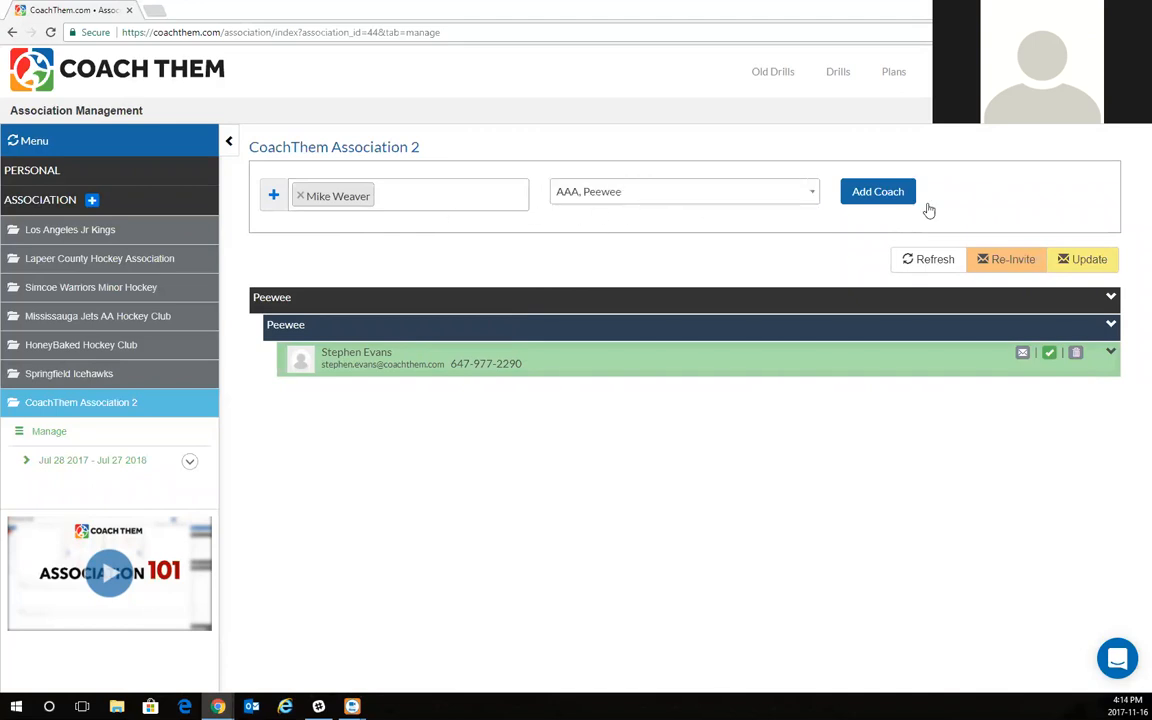
click(876, 192)
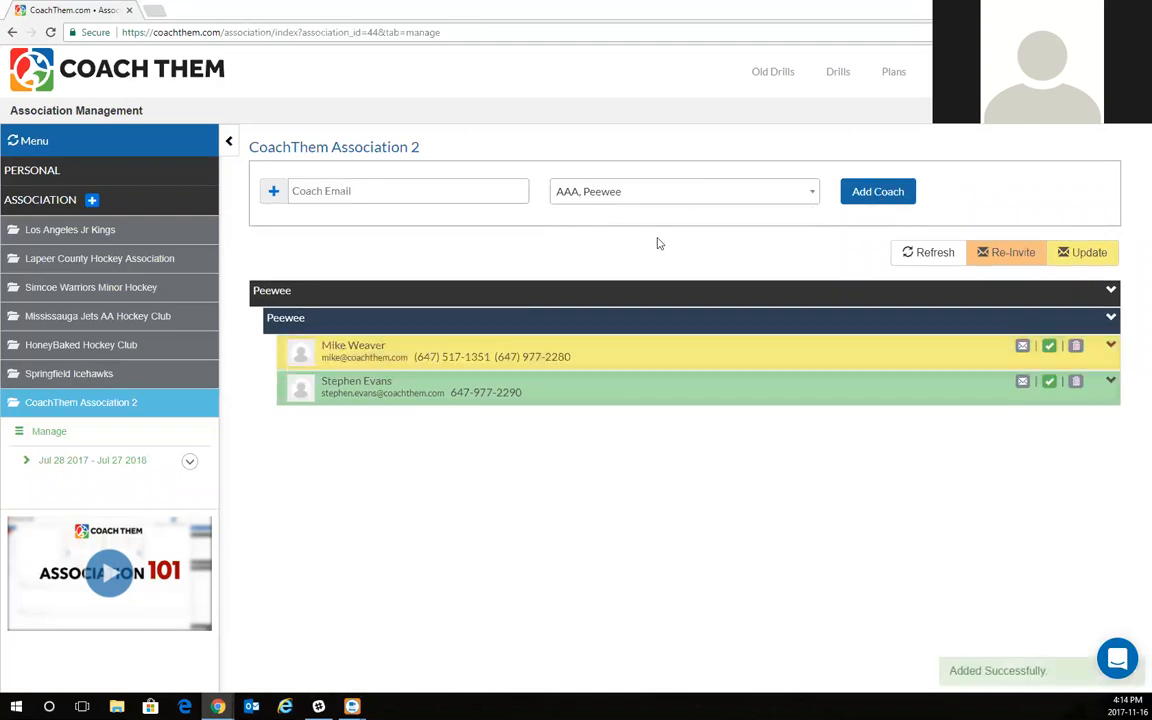
mouse_move(624, 392)
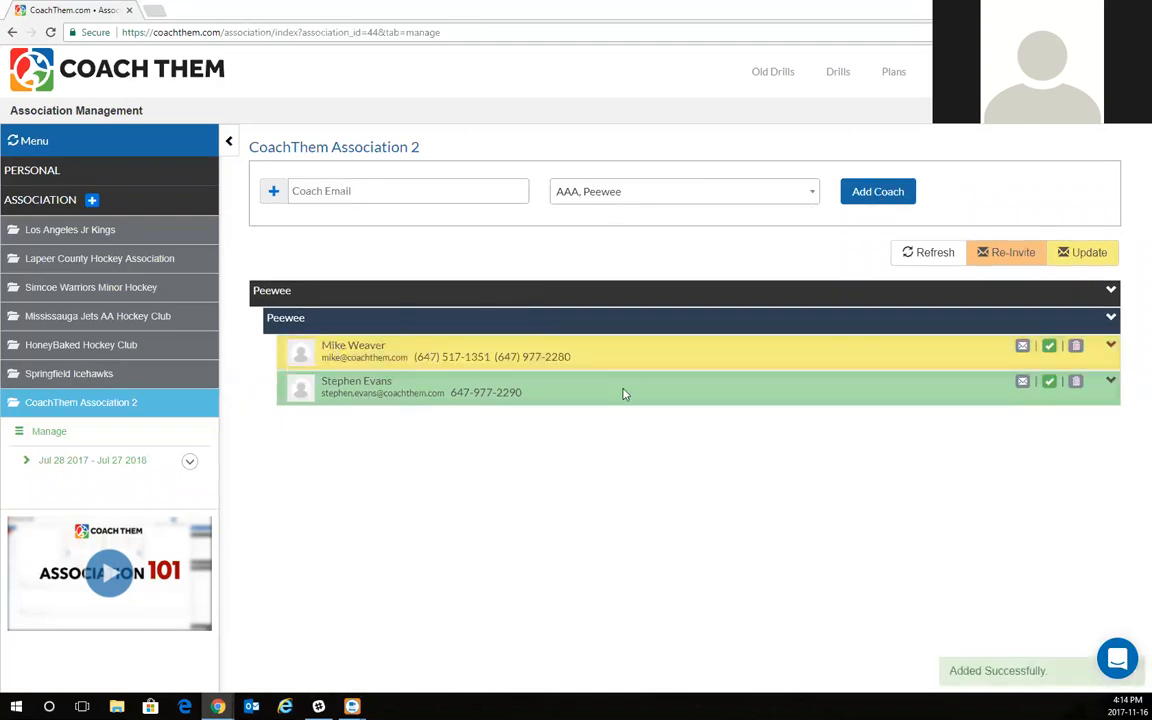
mouse_move(490, 336)
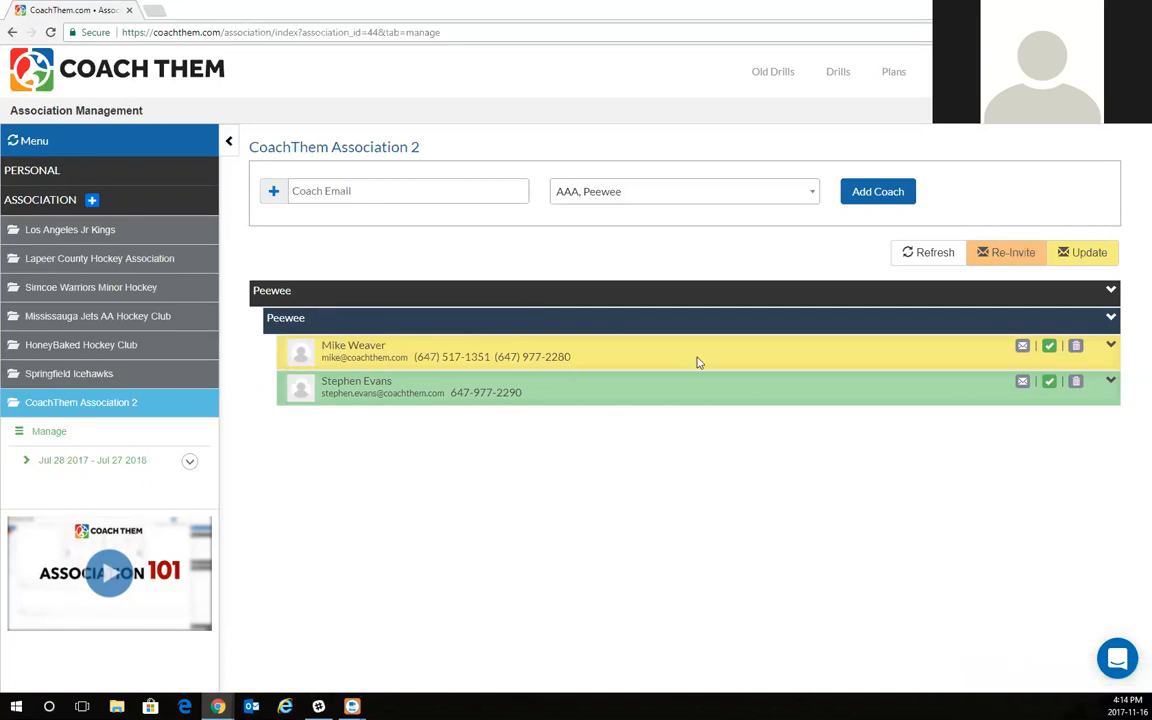
mouse_move(550, 354)
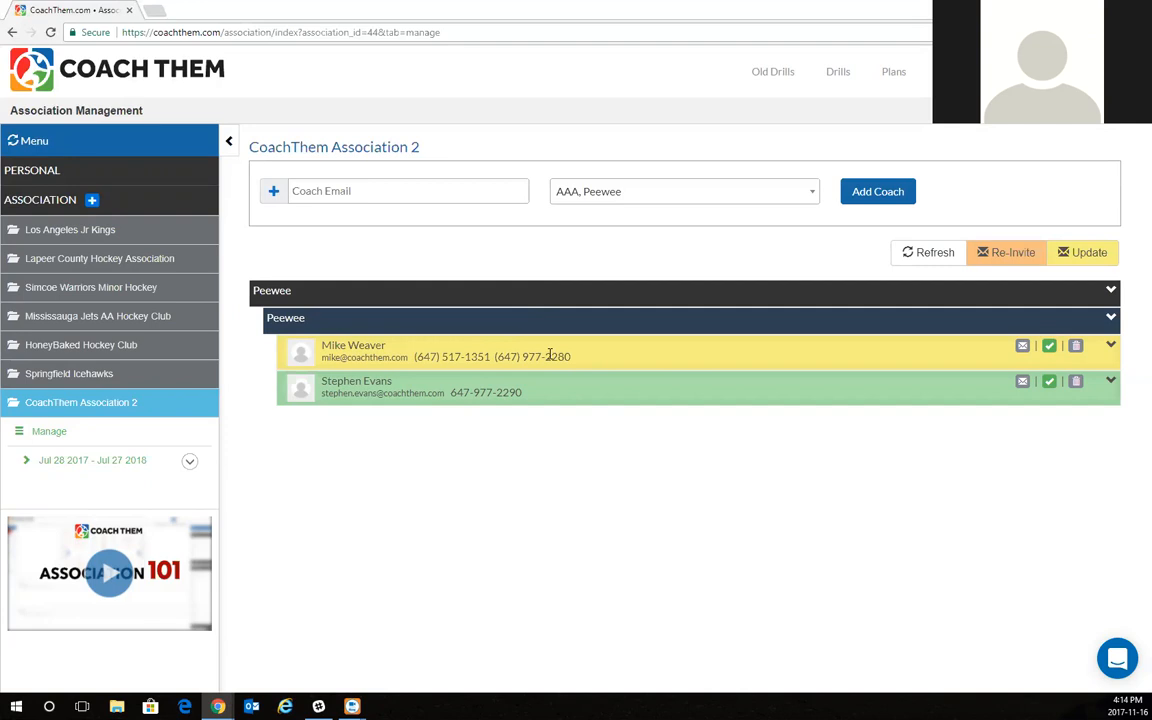
mouse_move(1084, 252)
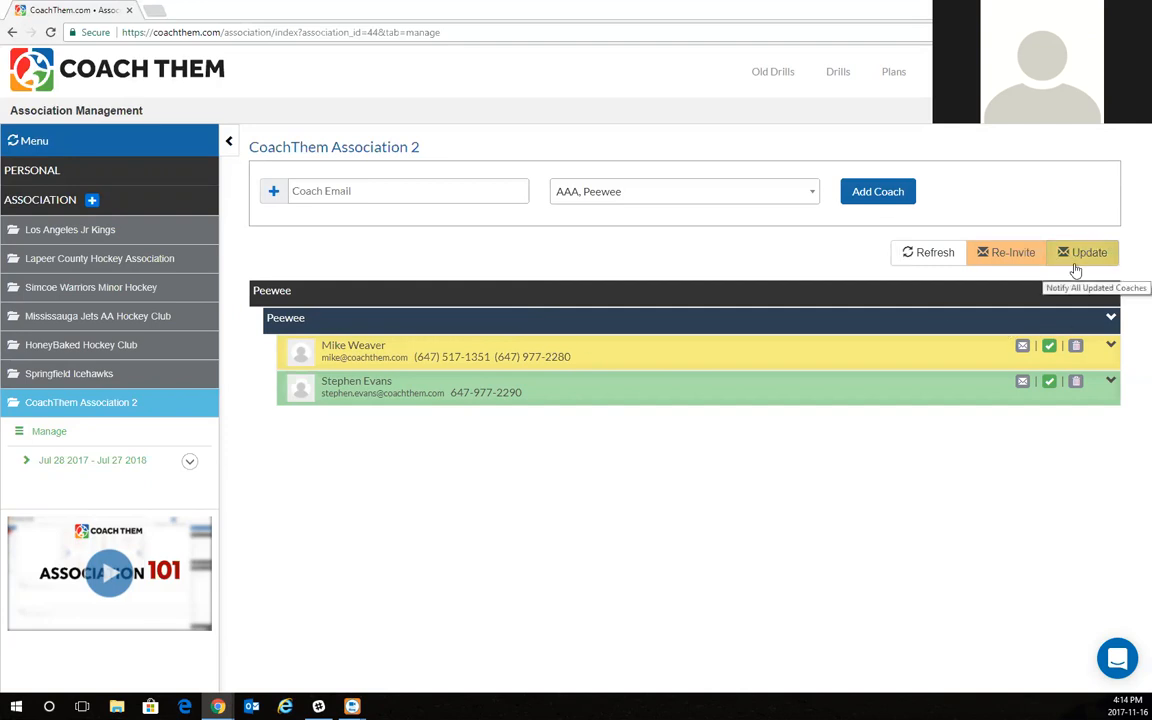
click(1084, 252)
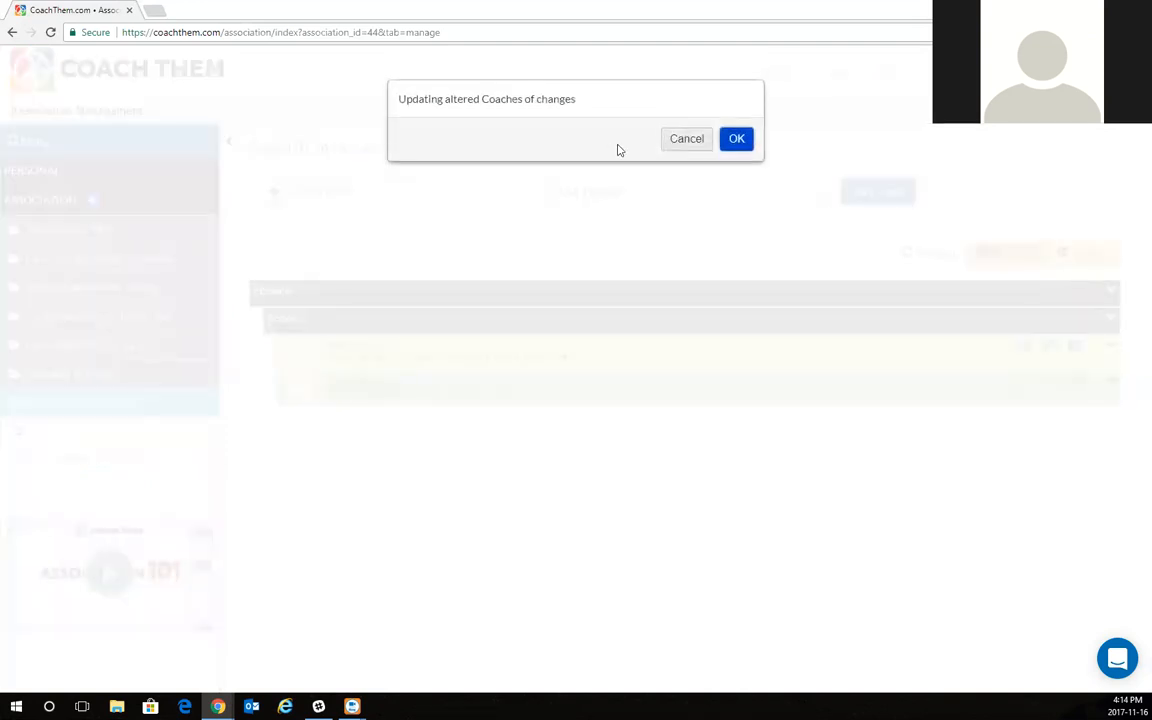
click(736, 138)
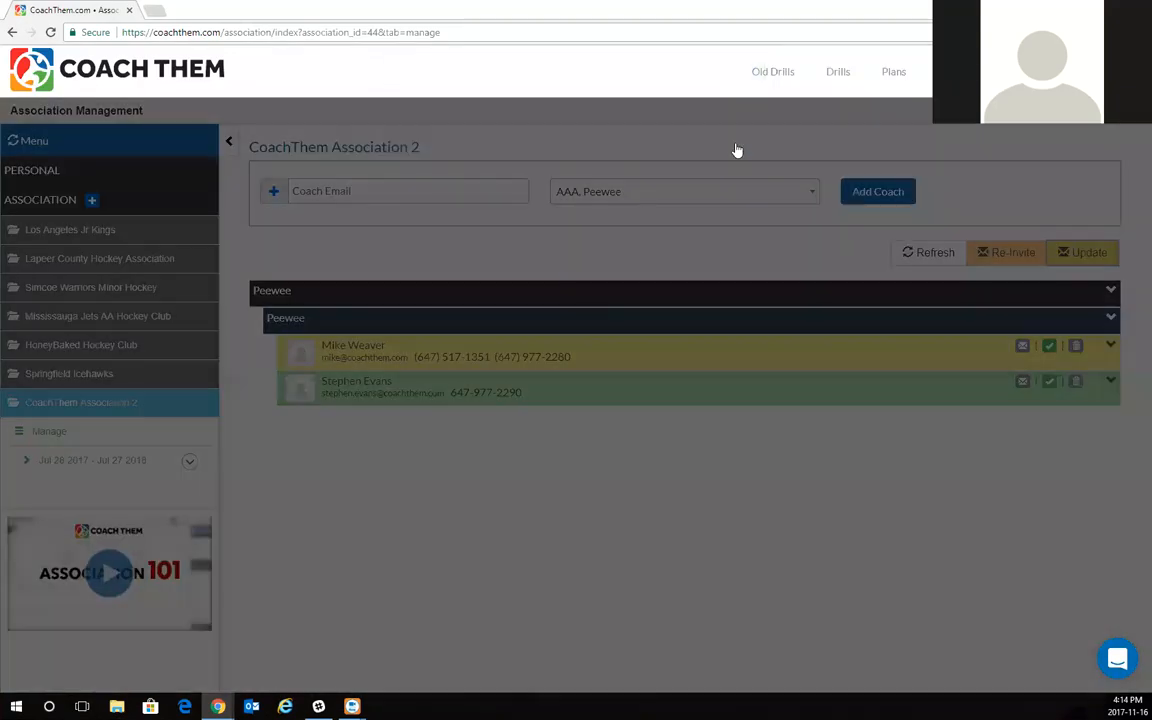
click(1012, 252)
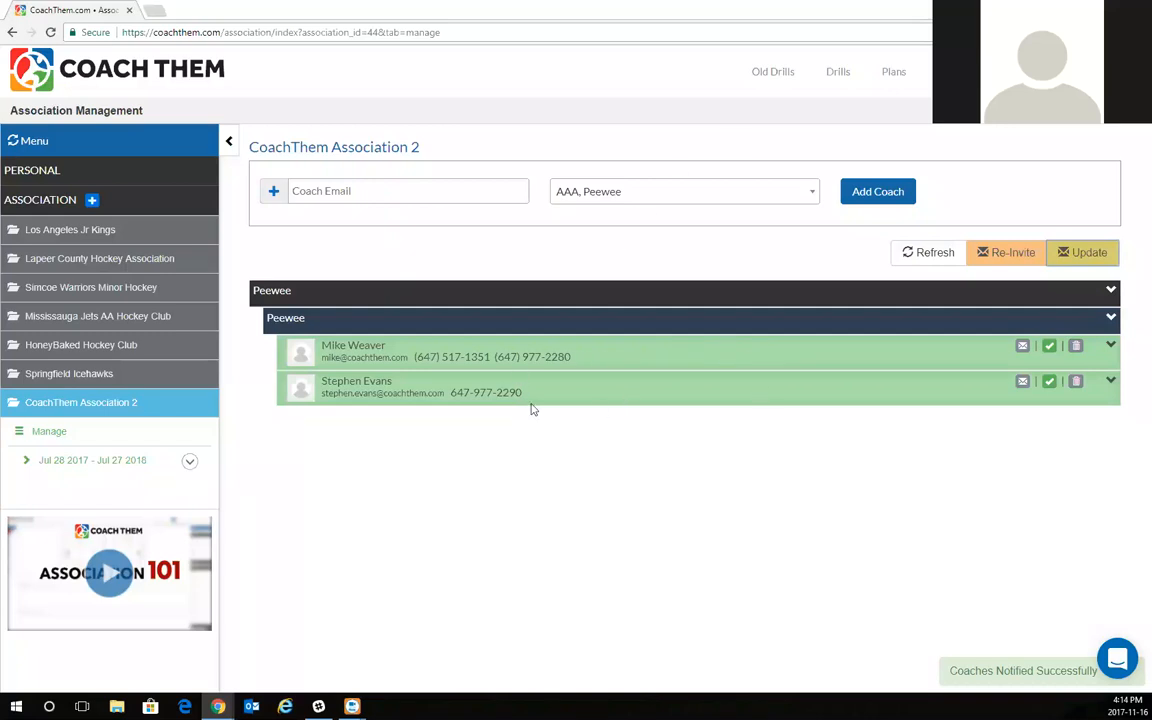
mouse_move(668, 358)
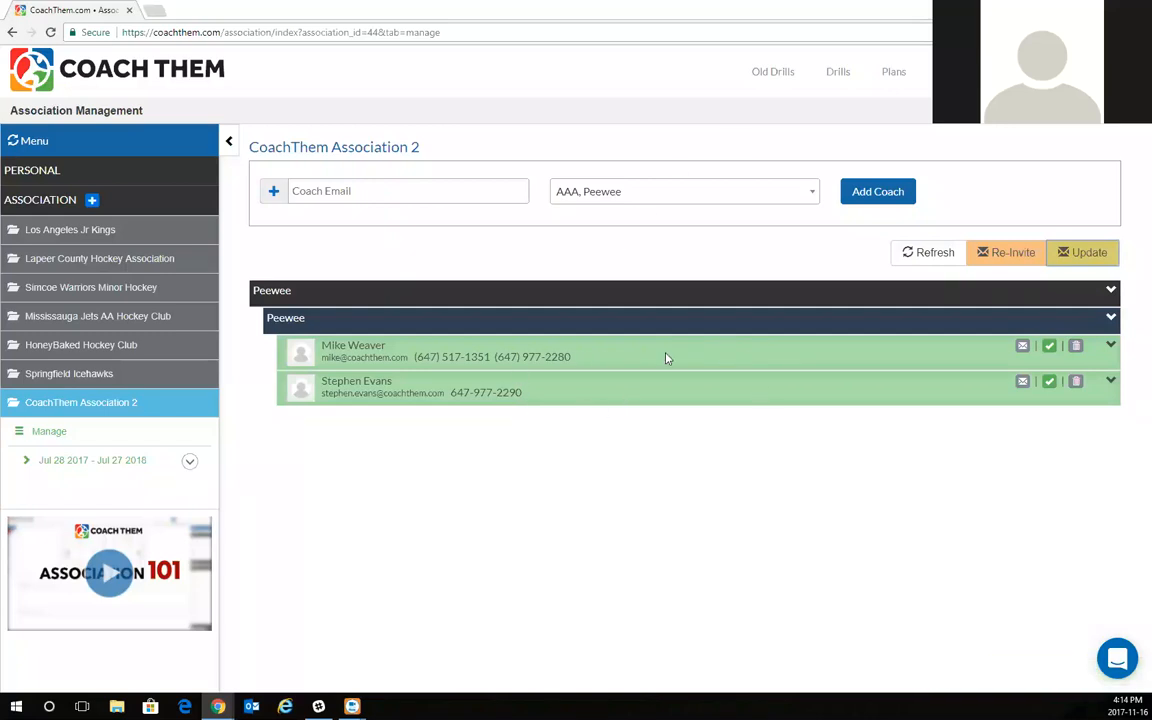
mouse_move(584, 362)
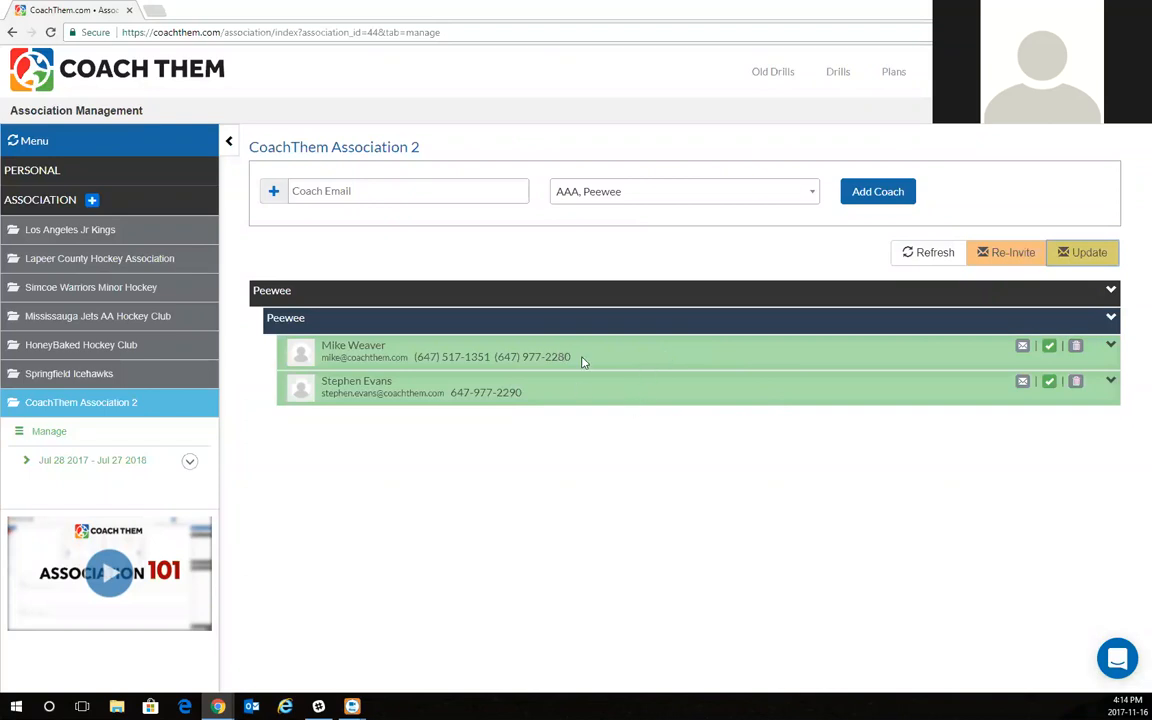
mouse_move(1004, 252)
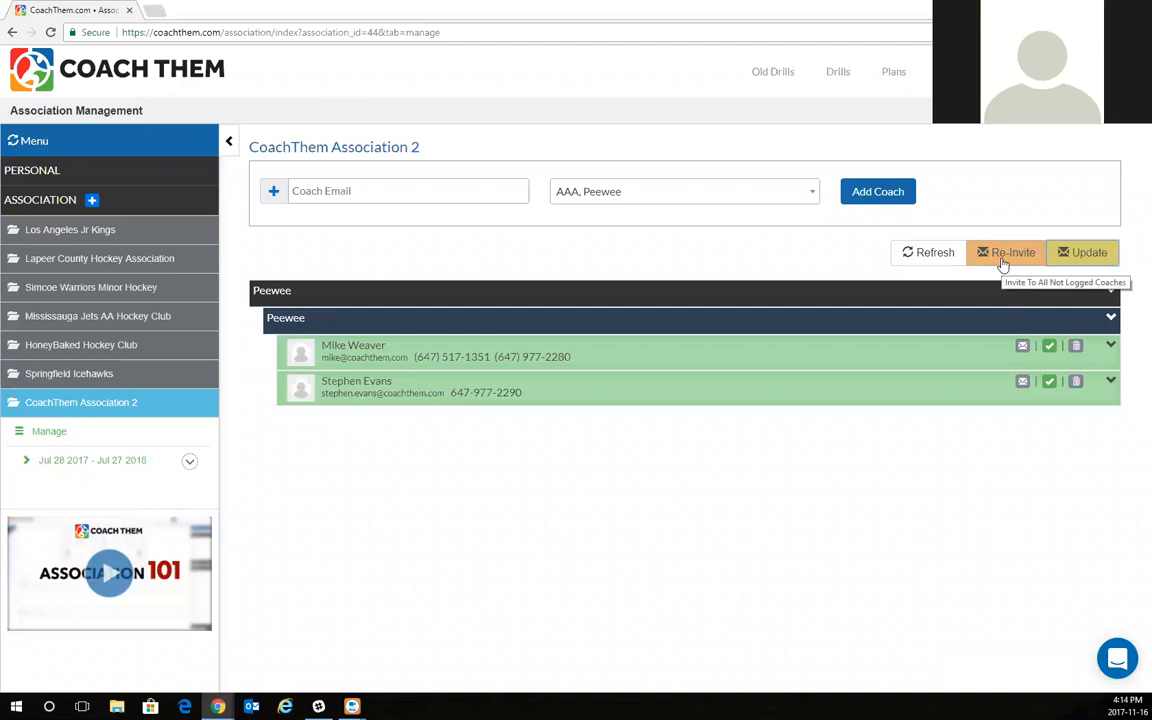
mouse_move(880, 318)
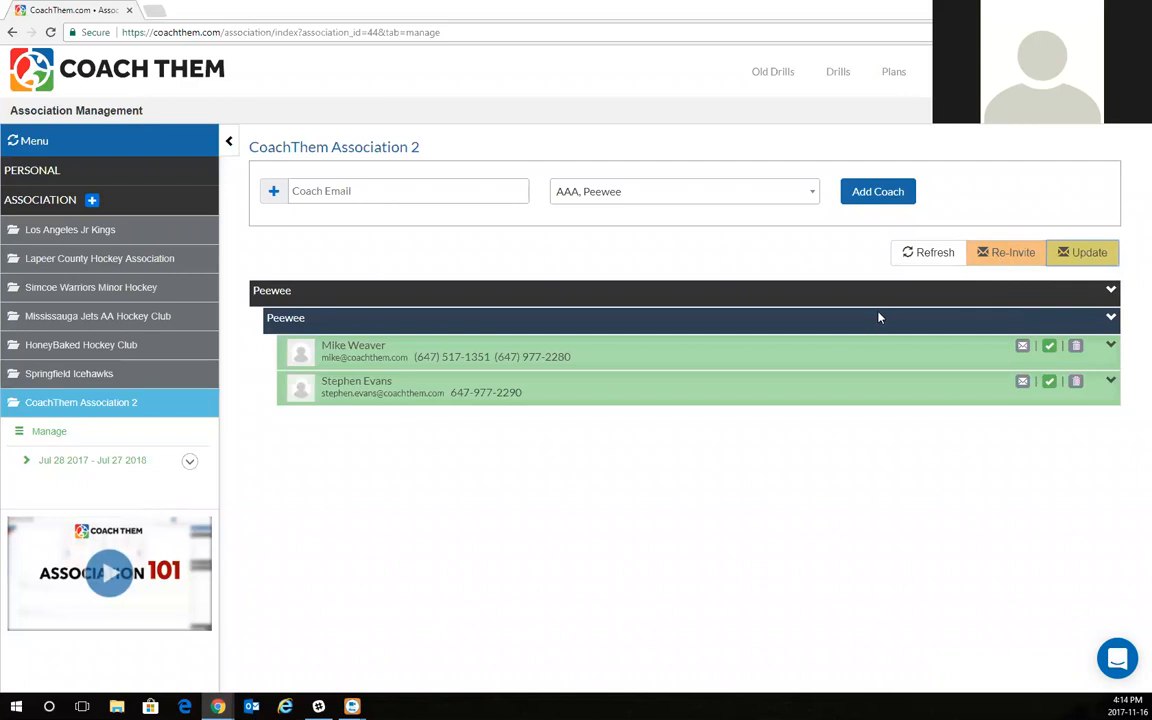
mouse_move(800, 92)
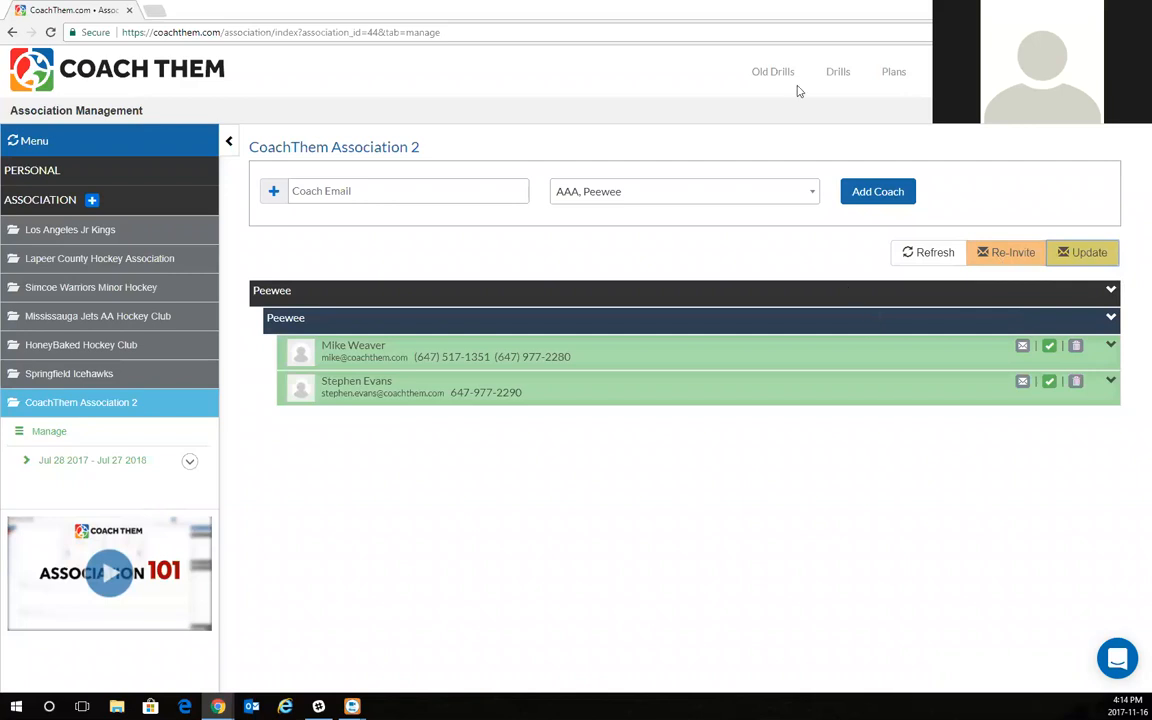
mouse_move(836, 72)
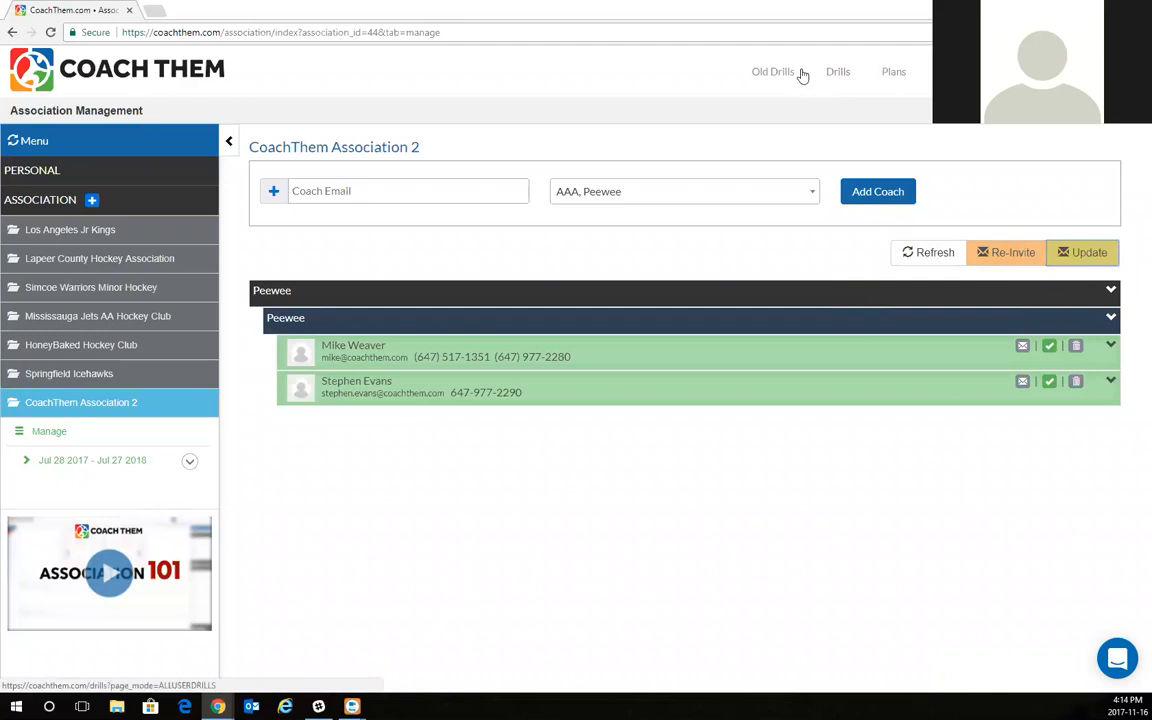
Load the Best Drill Ever drill from the Personal > 1 vs 1 folder.
click(838, 72)
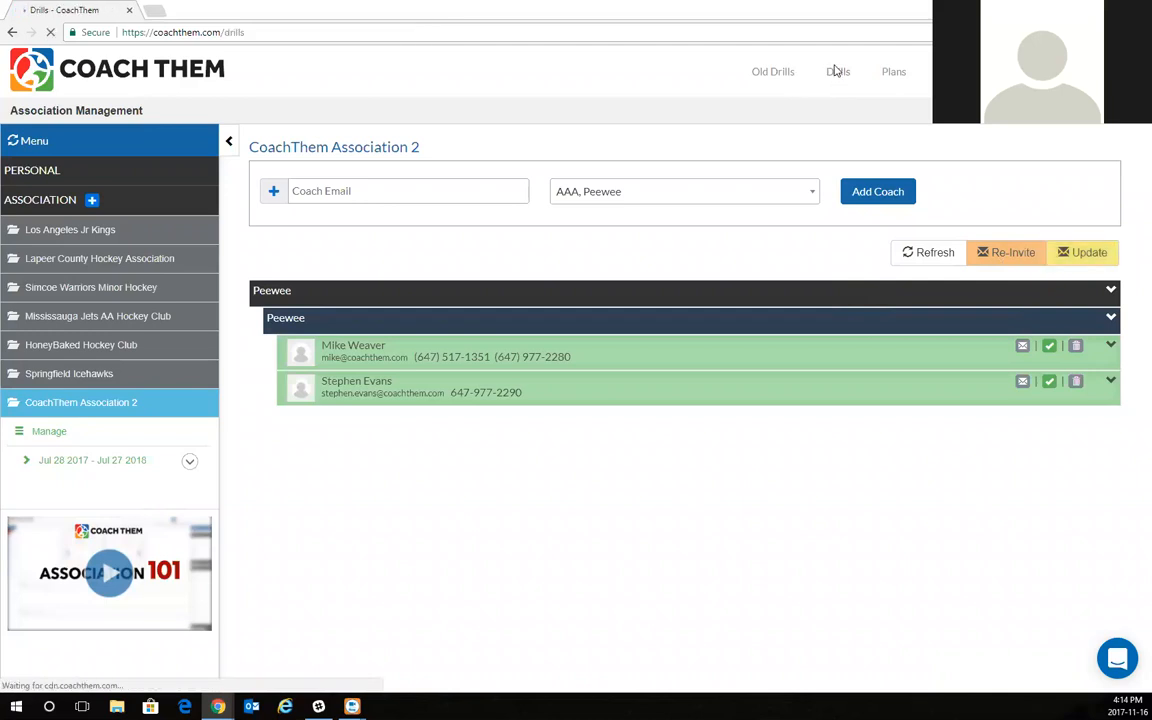
click(836, 72)
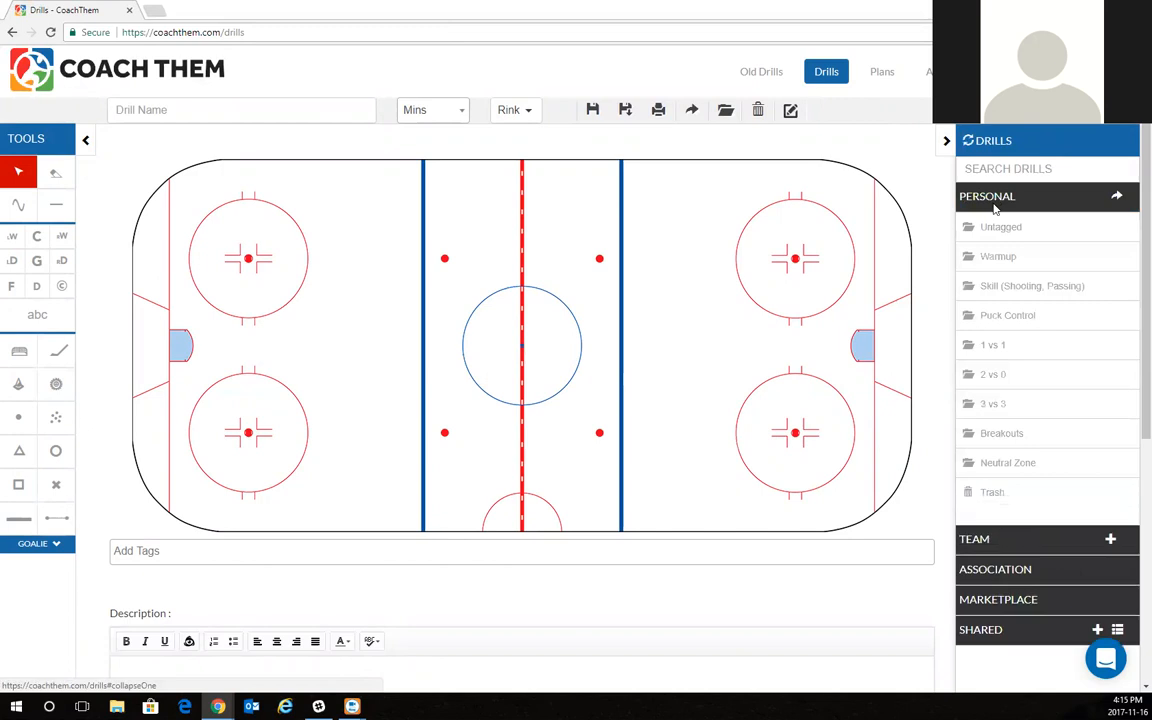
click(992, 344)
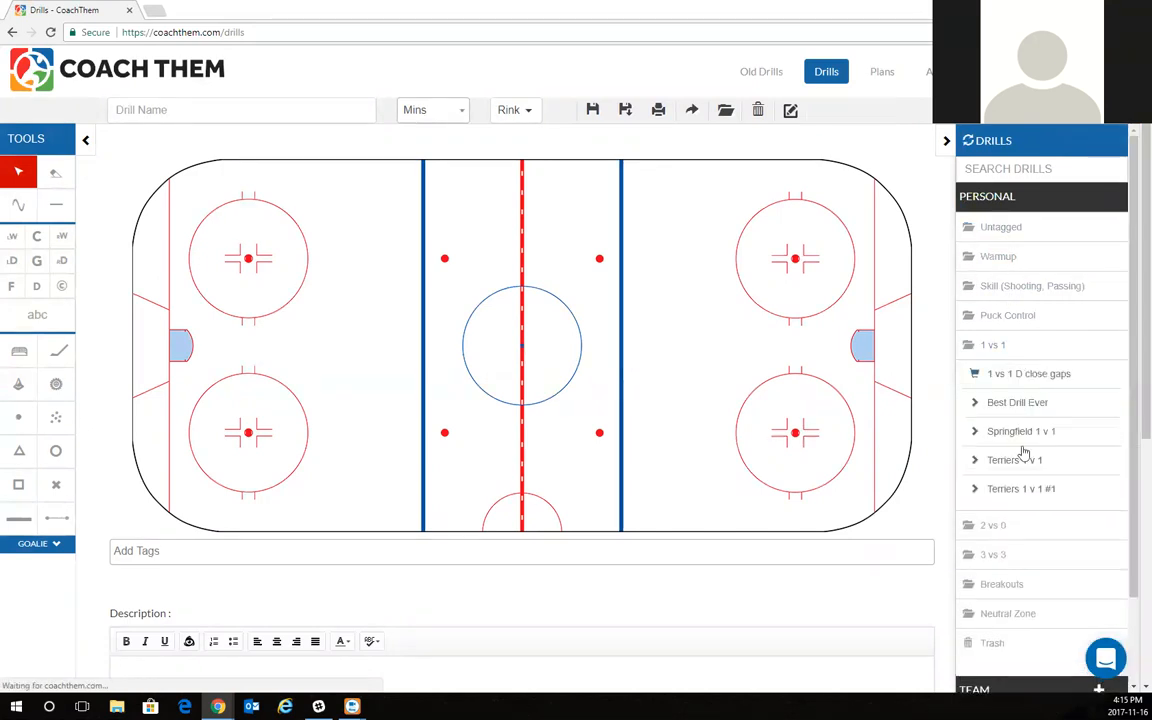
click(1016, 402)
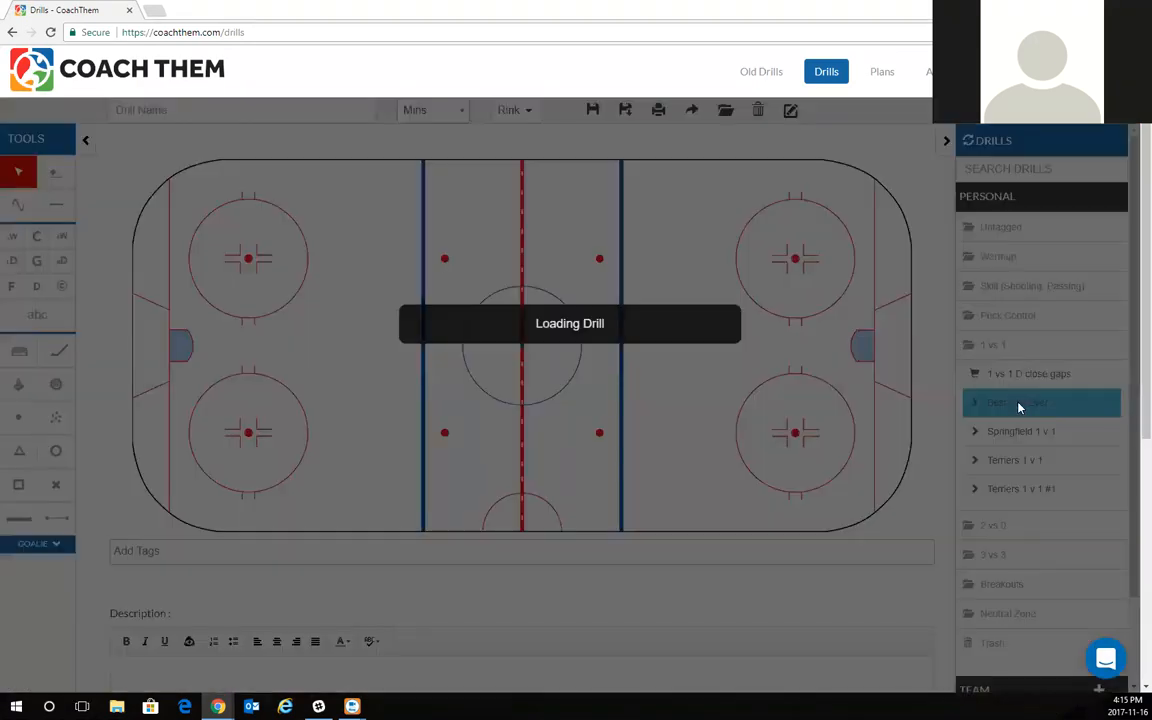
Check in the drill's Share window that it is shared with Team CoachThem.
click(1028, 402)
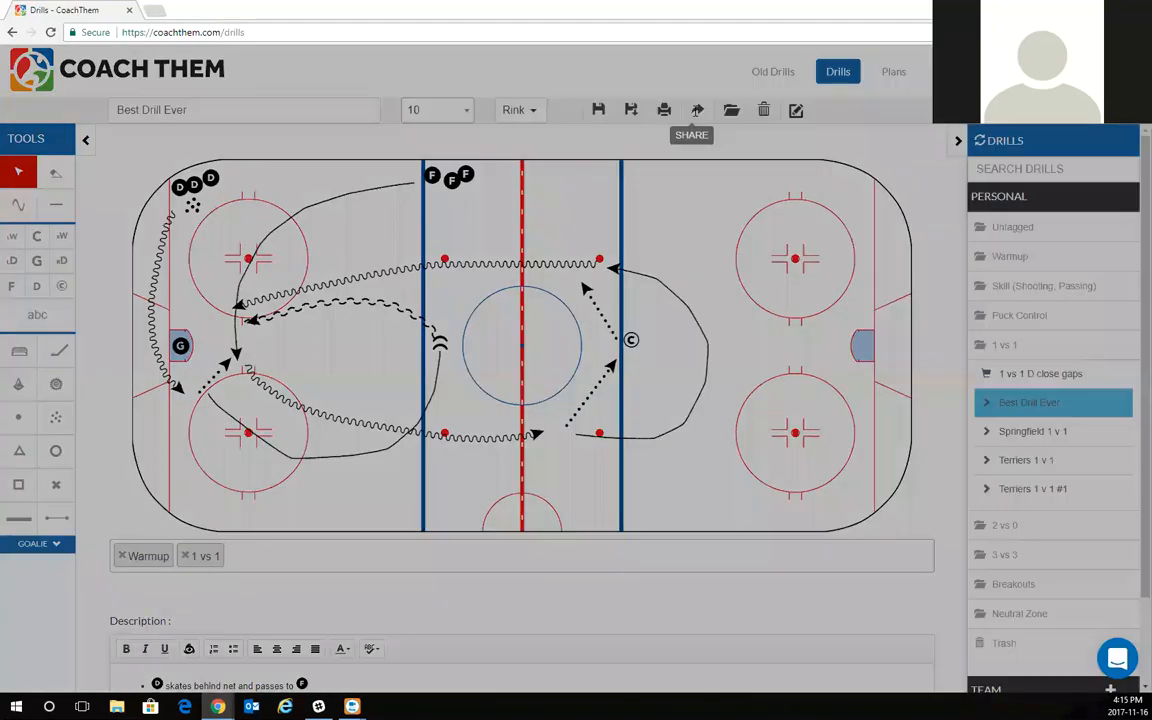
click(692, 110)
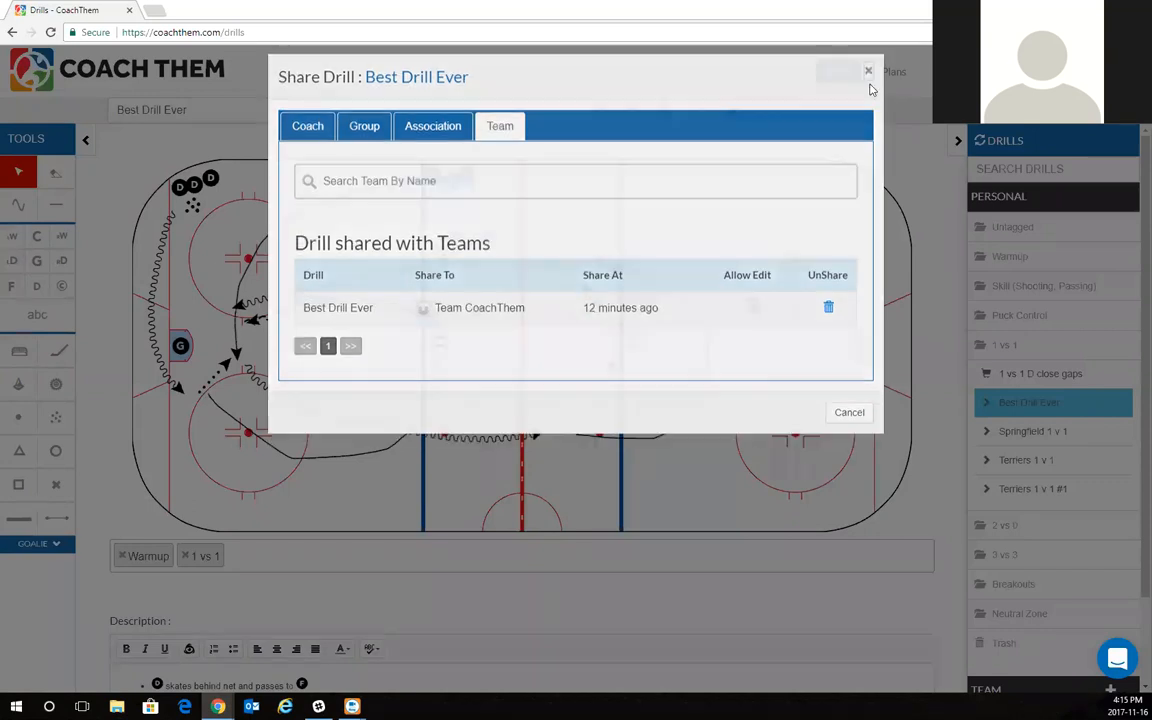
click(868, 72)
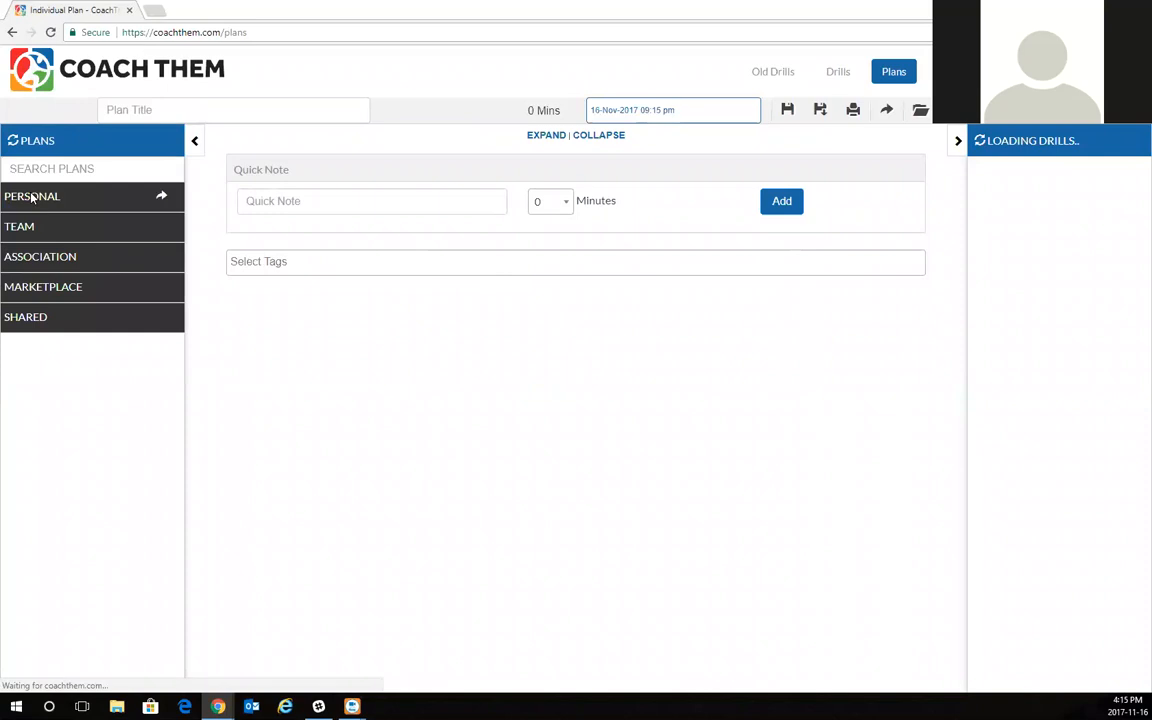
Load the November 1st Practice plan from the Personal > November folder.
click(32, 196)
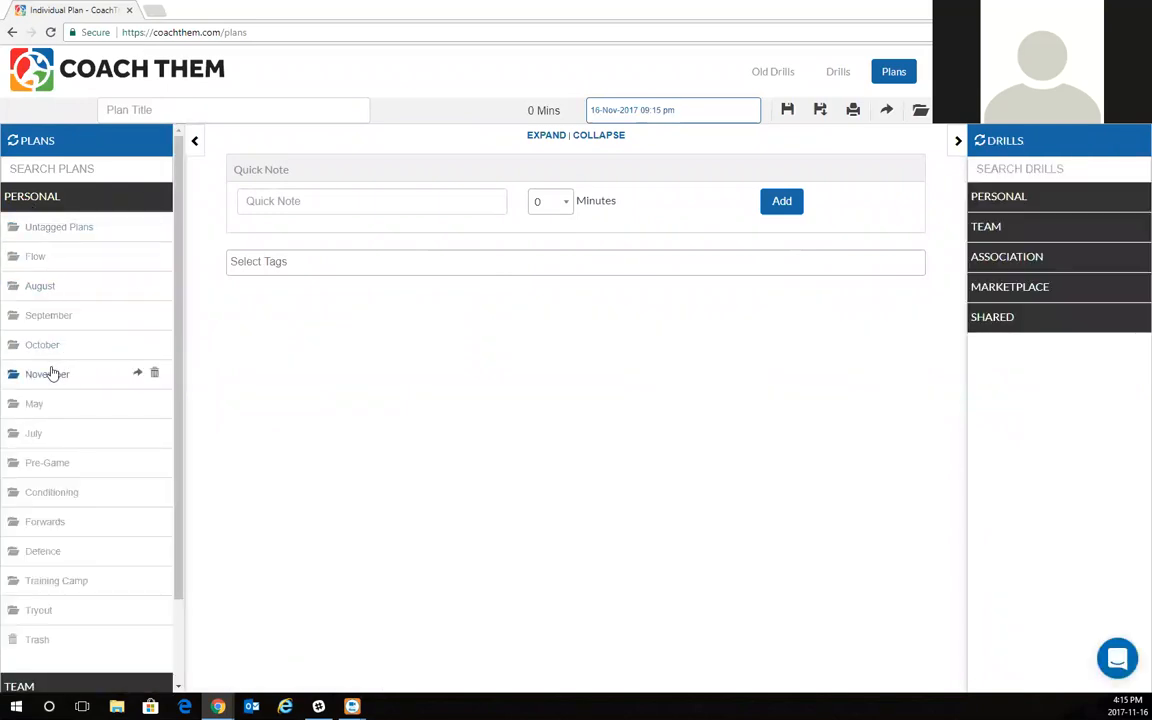
click(46, 374)
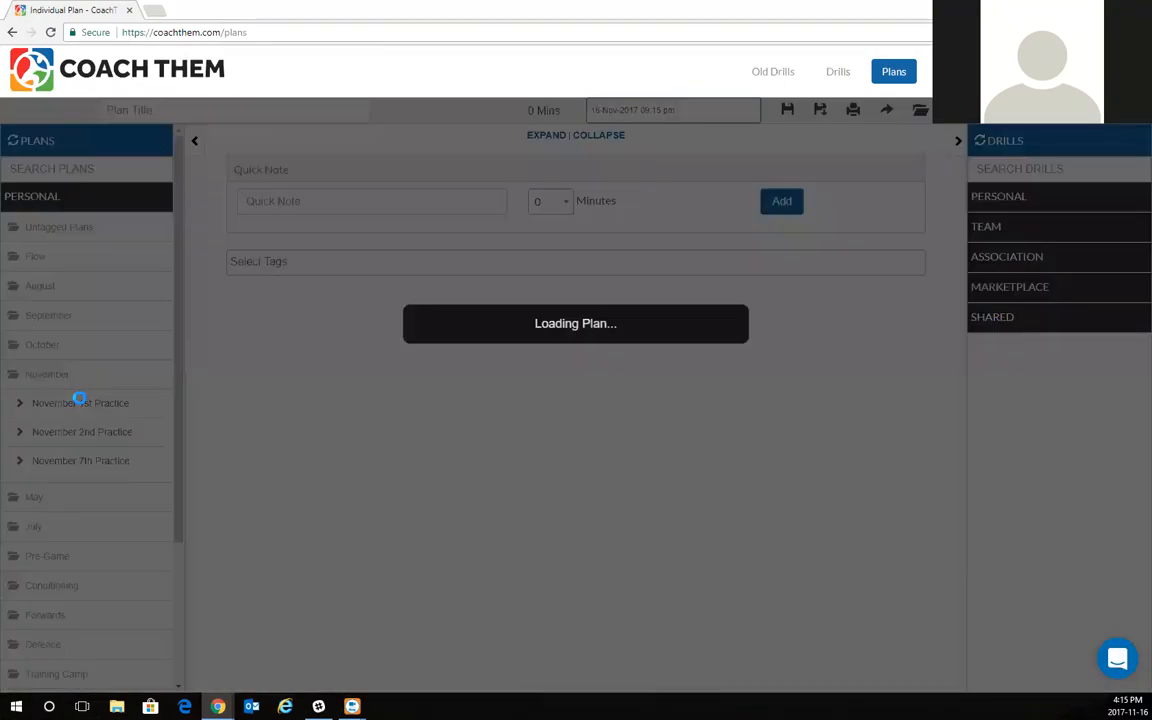
click(80, 402)
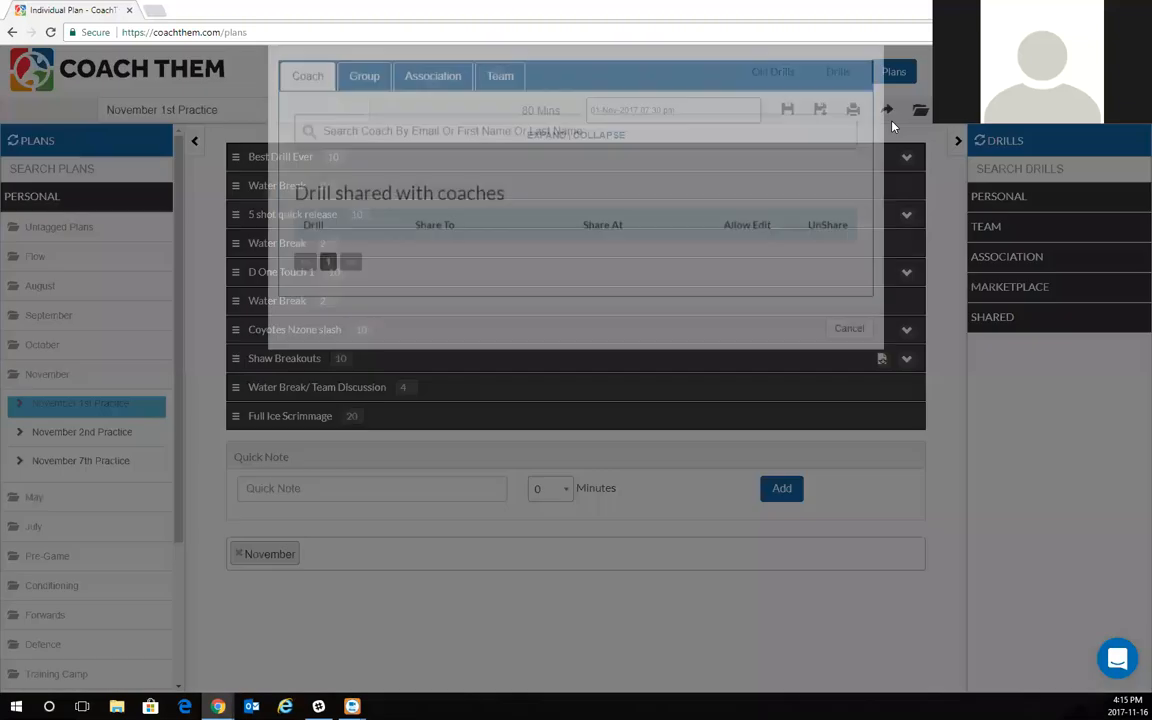
Check in the plan's Share window that it is shared with Team CoachThem.
click(500, 138)
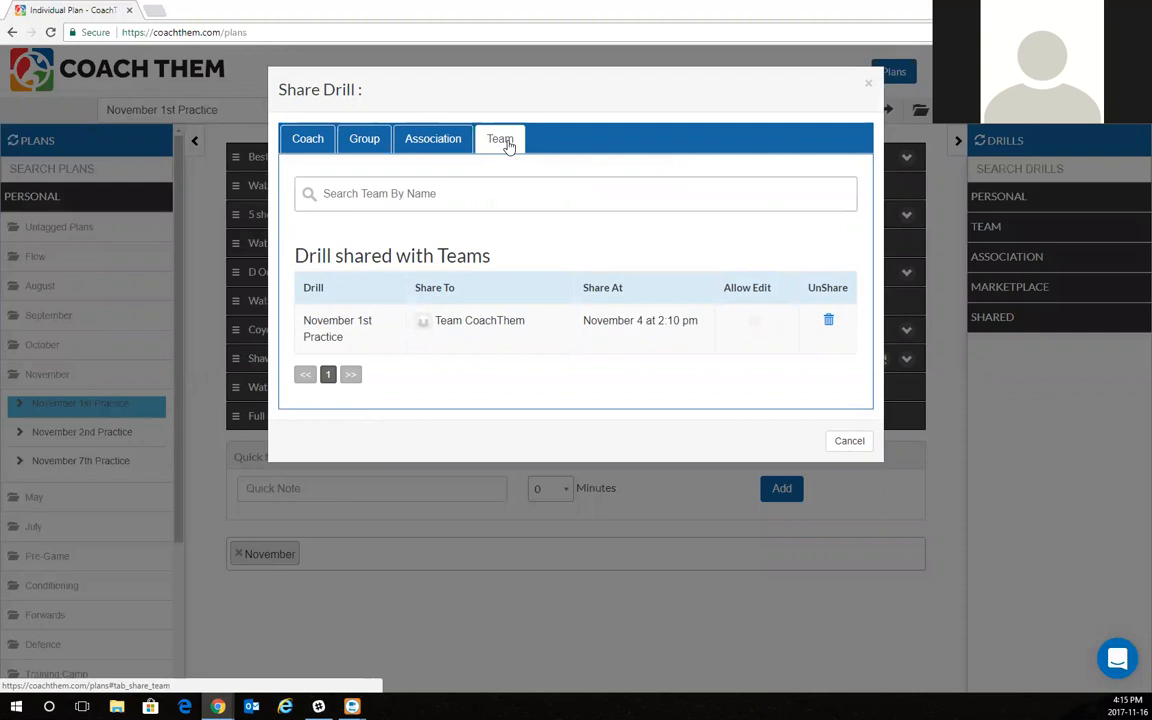
mouse_move(388, 192)
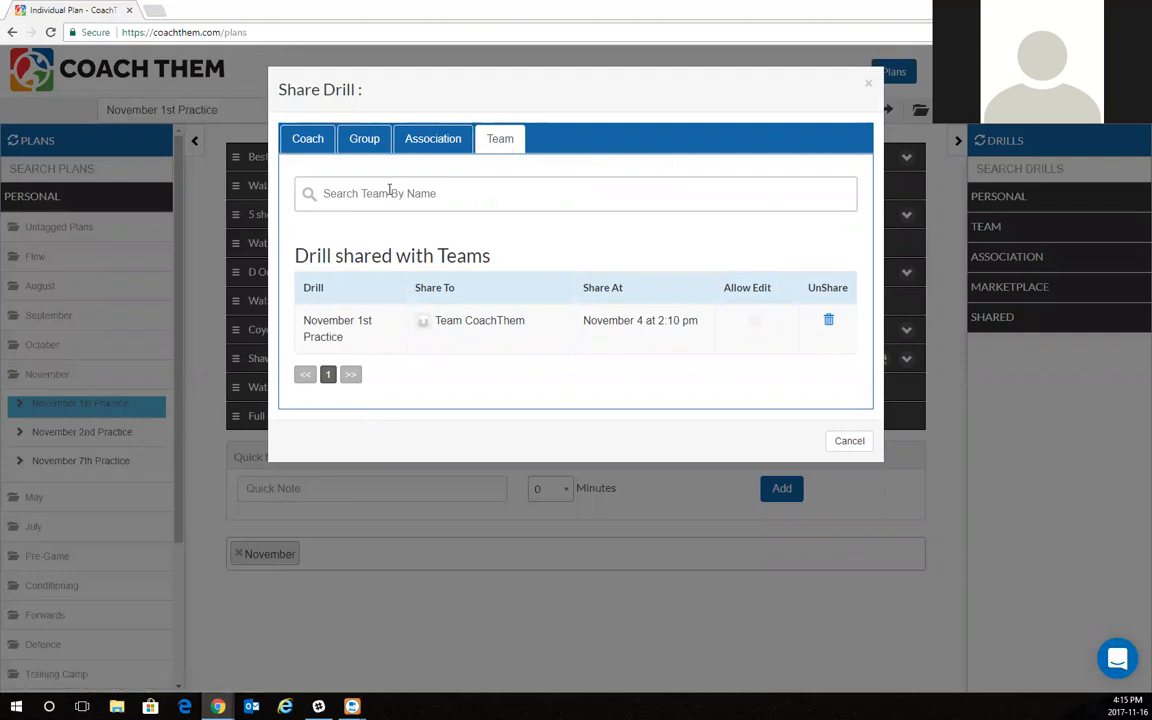
mouse_move(676, 354)
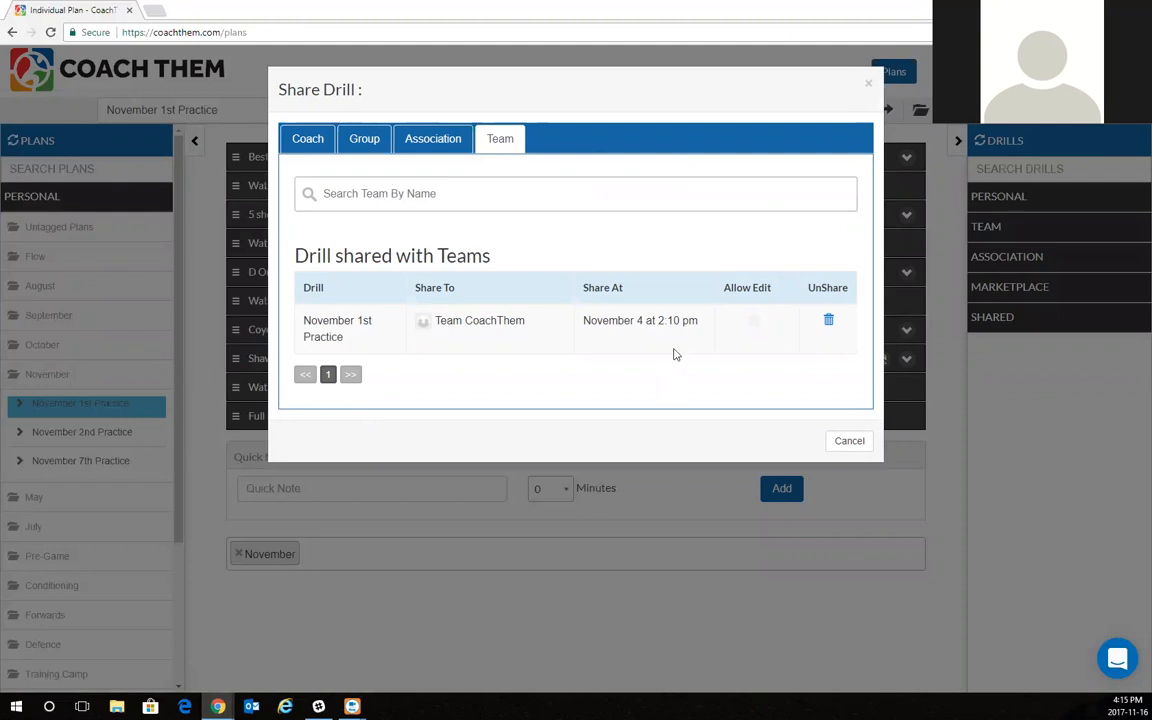
mouse_move(736, 256)
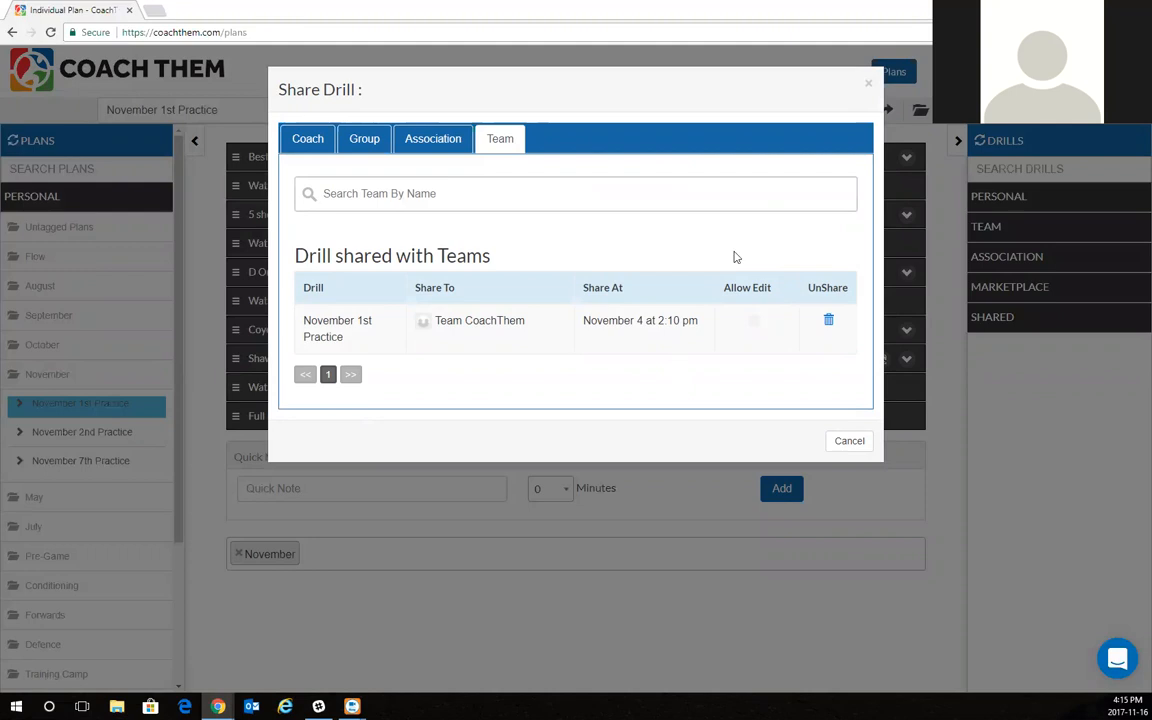
click(848, 442)
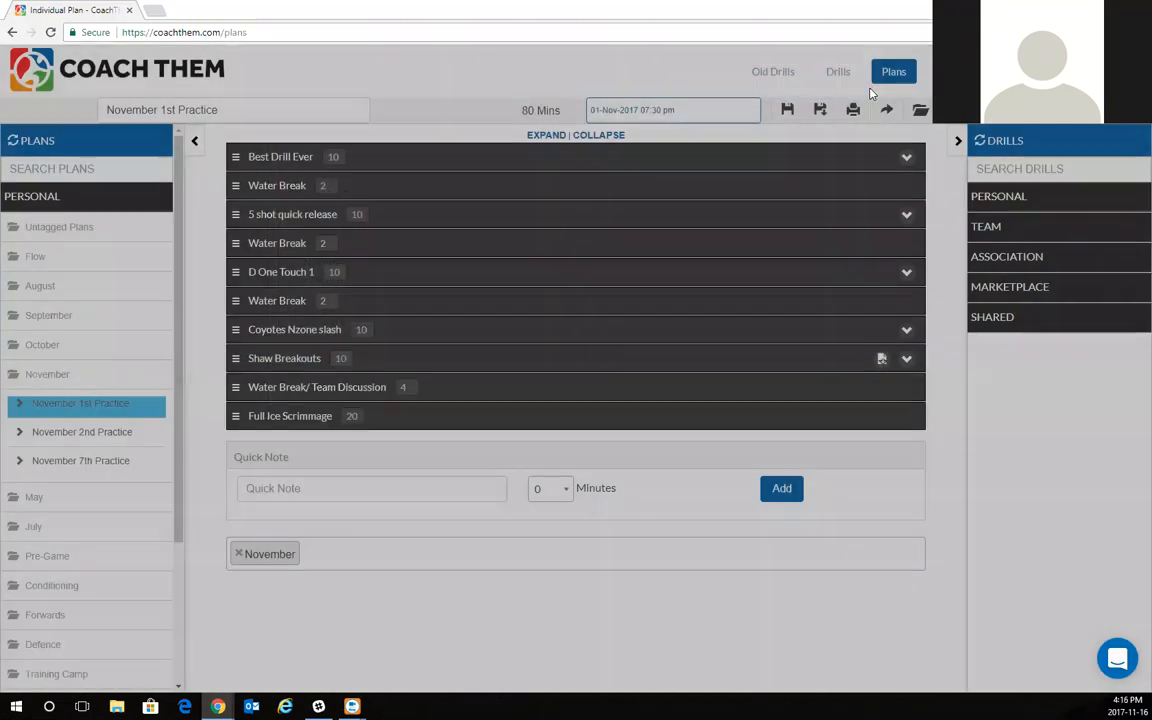